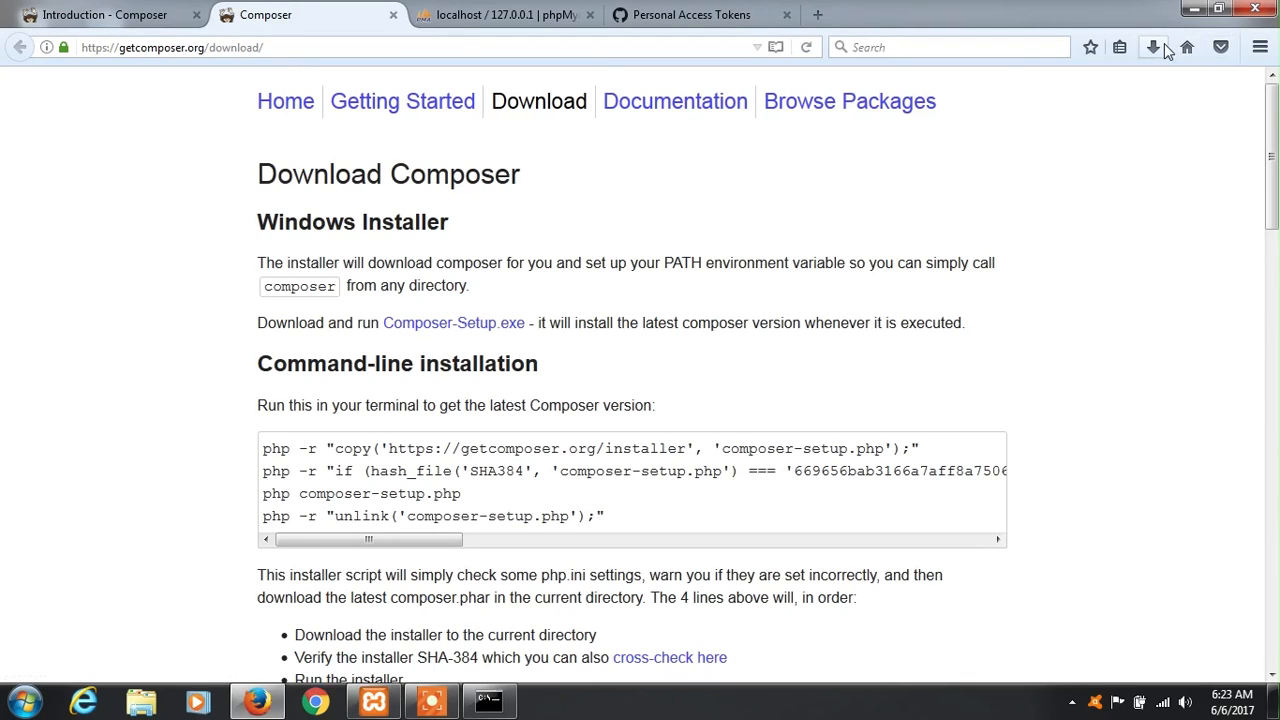
mouse_move(1154, 47)
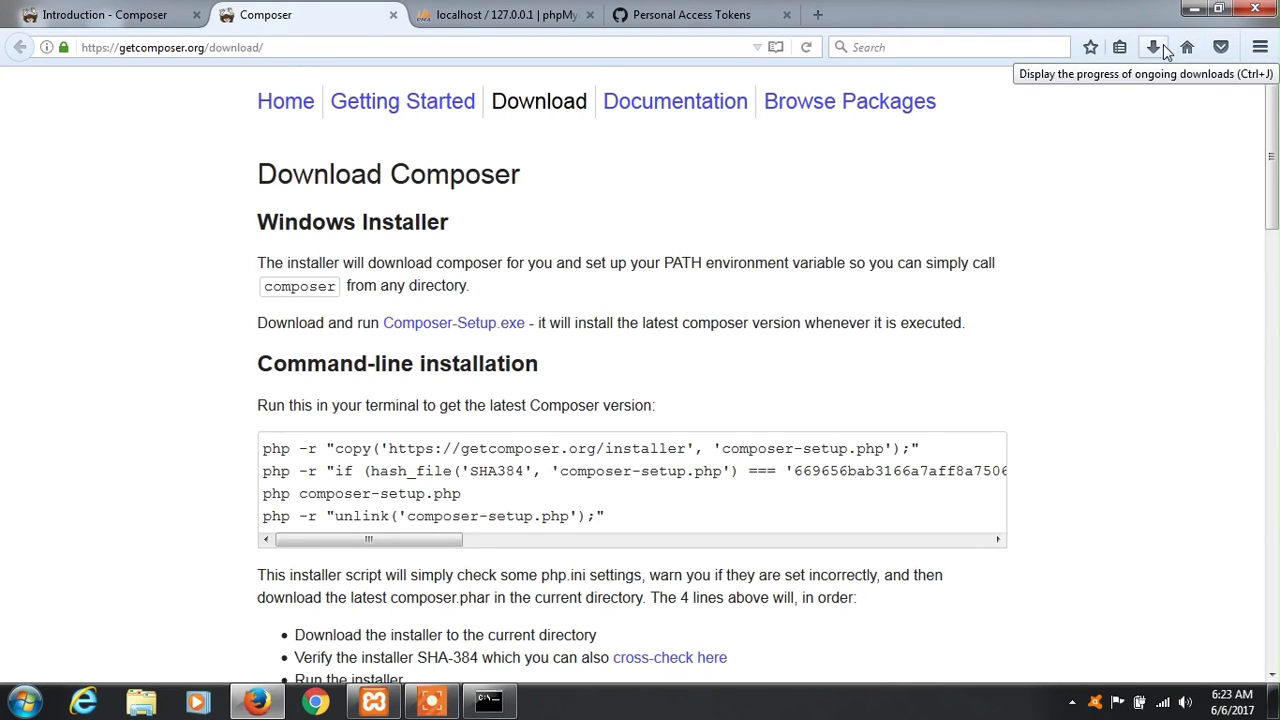
Open the Firefox Downloads folder and locate the Composer-Setup installer.
left_click(1153, 47)
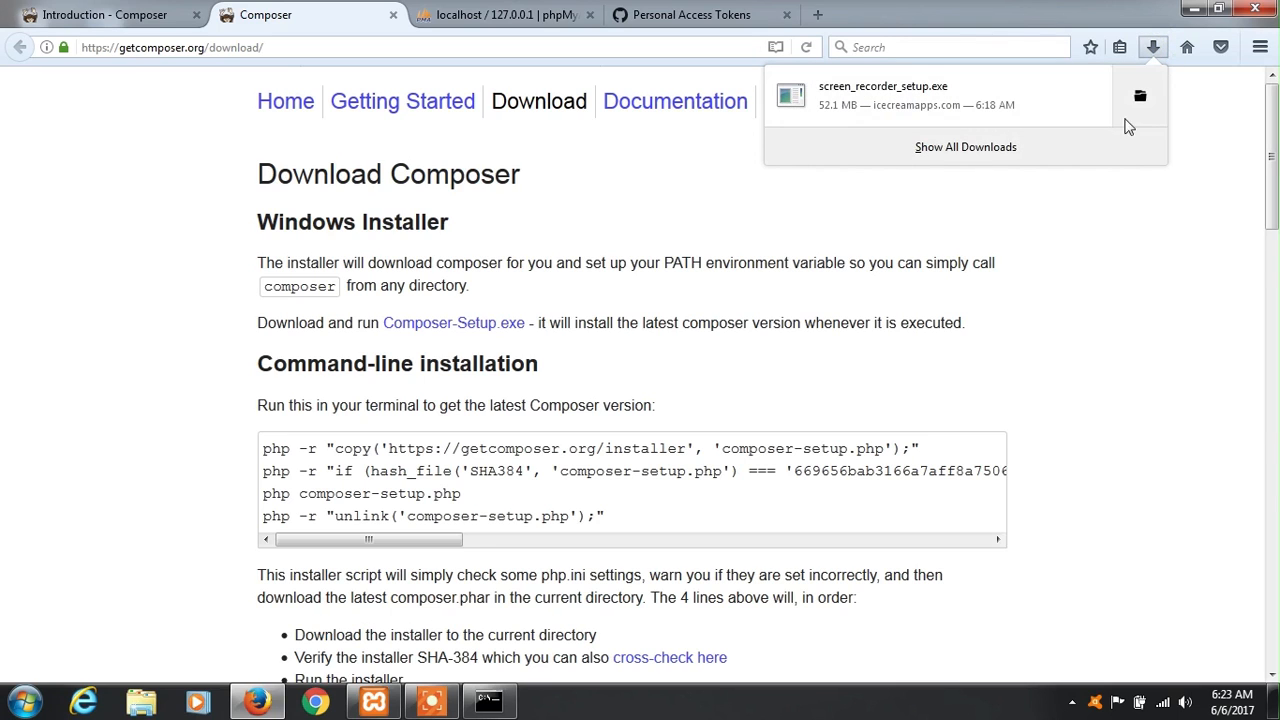
left_click(1139, 96)
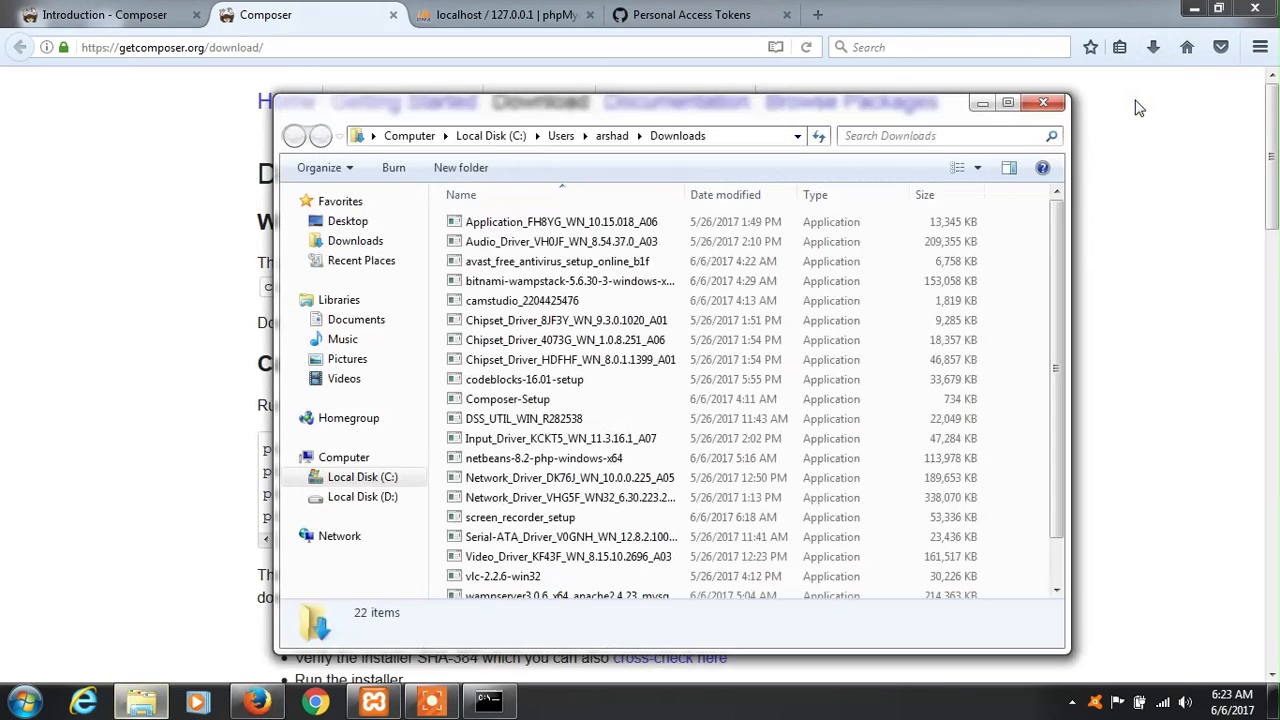
left_click(520, 517)
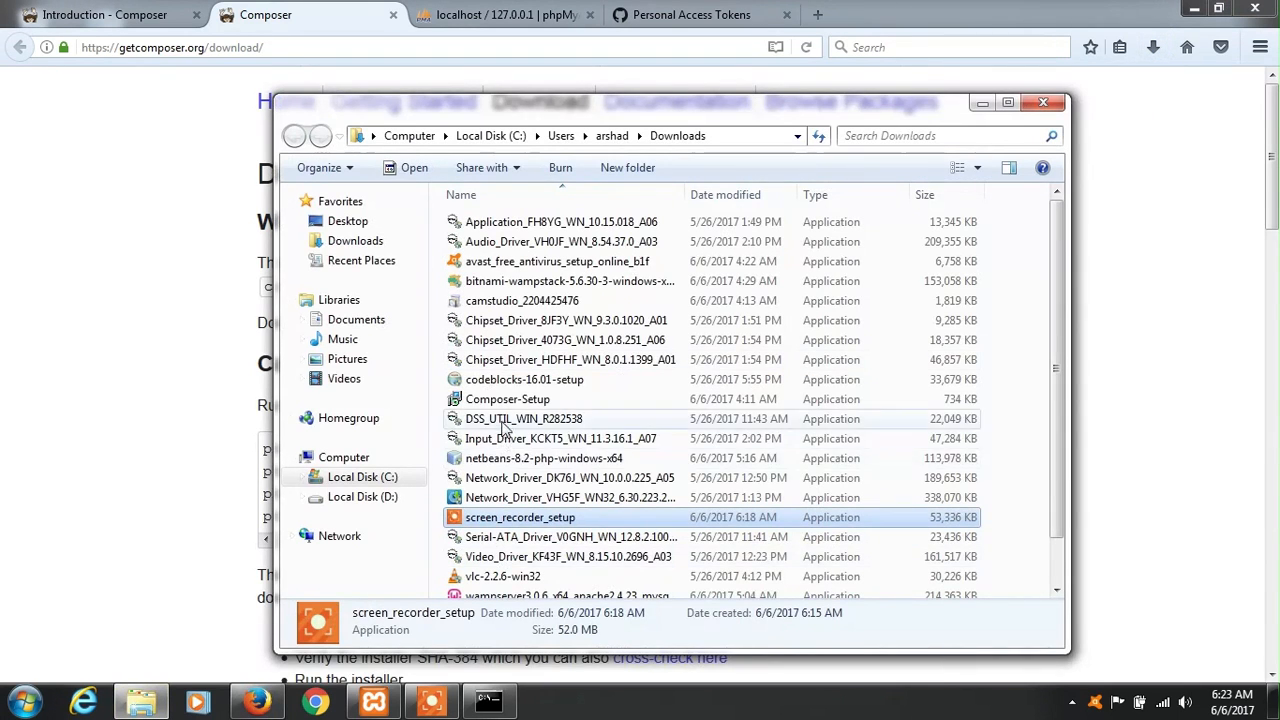
right_click(507, 399)
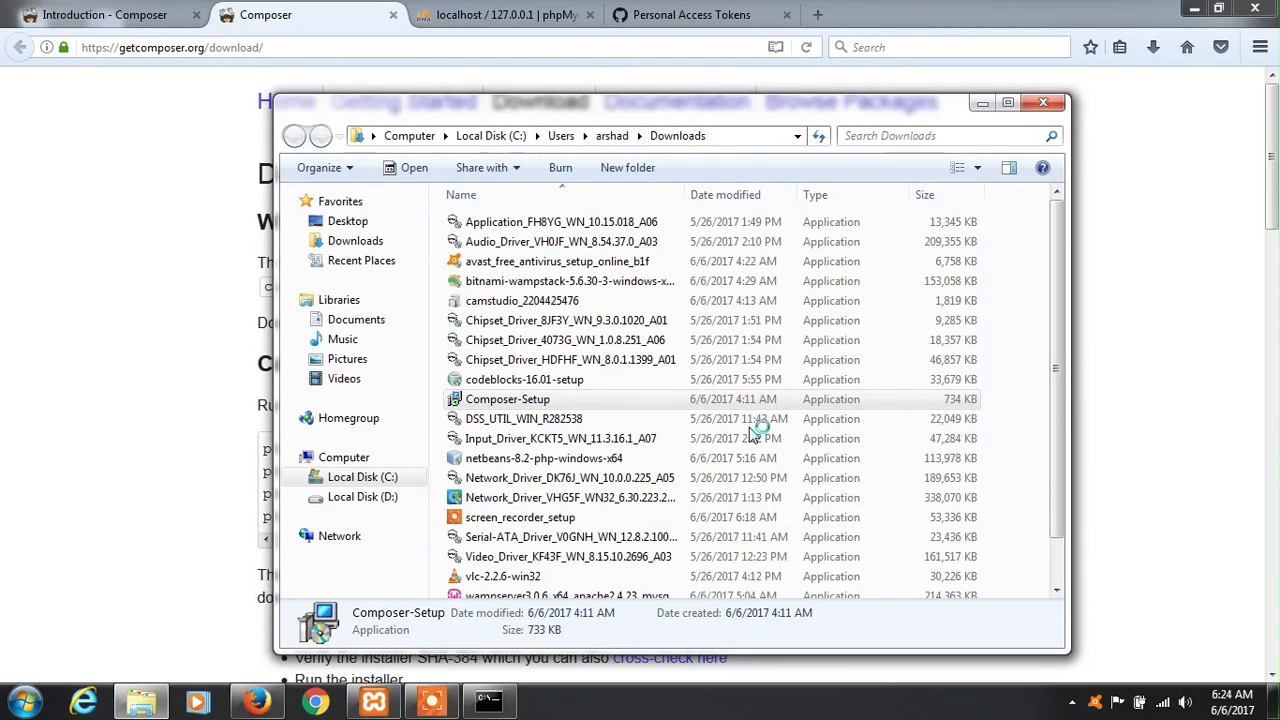
Run Composer-Setup using C:\xampp\php\php.exe with no proxy.
double_click(507, 398)
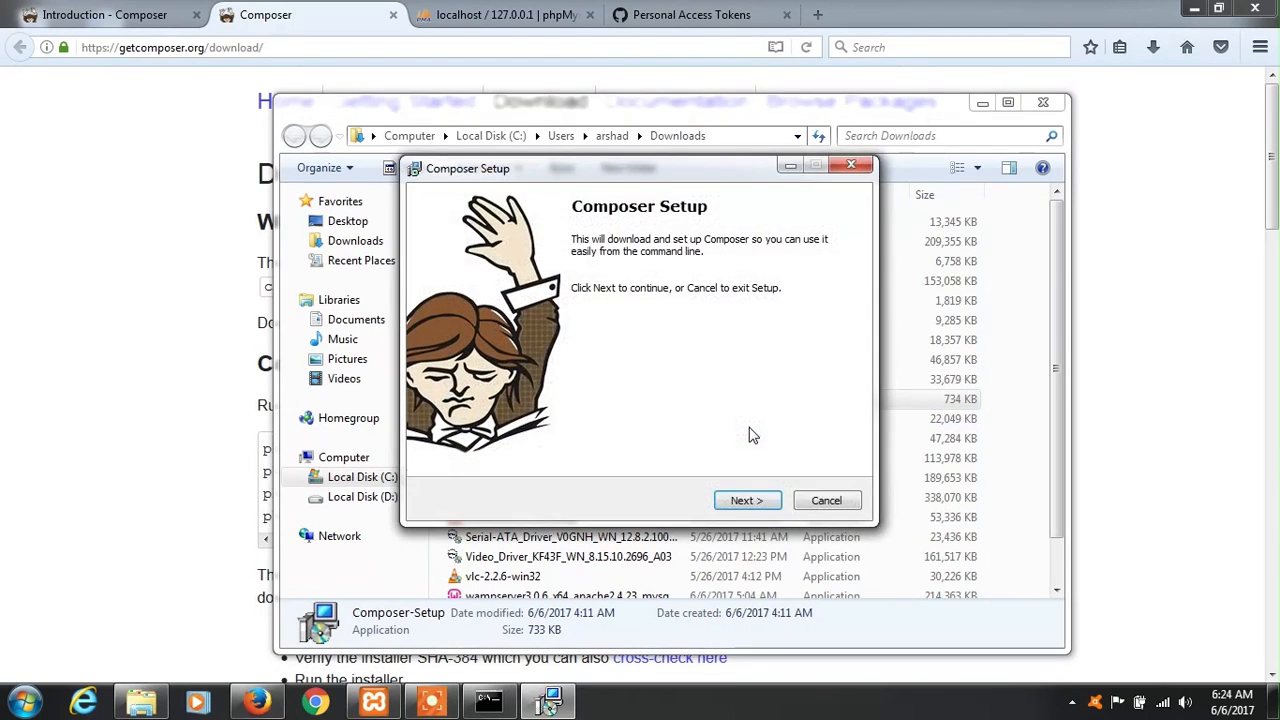
left_click(747, 500)
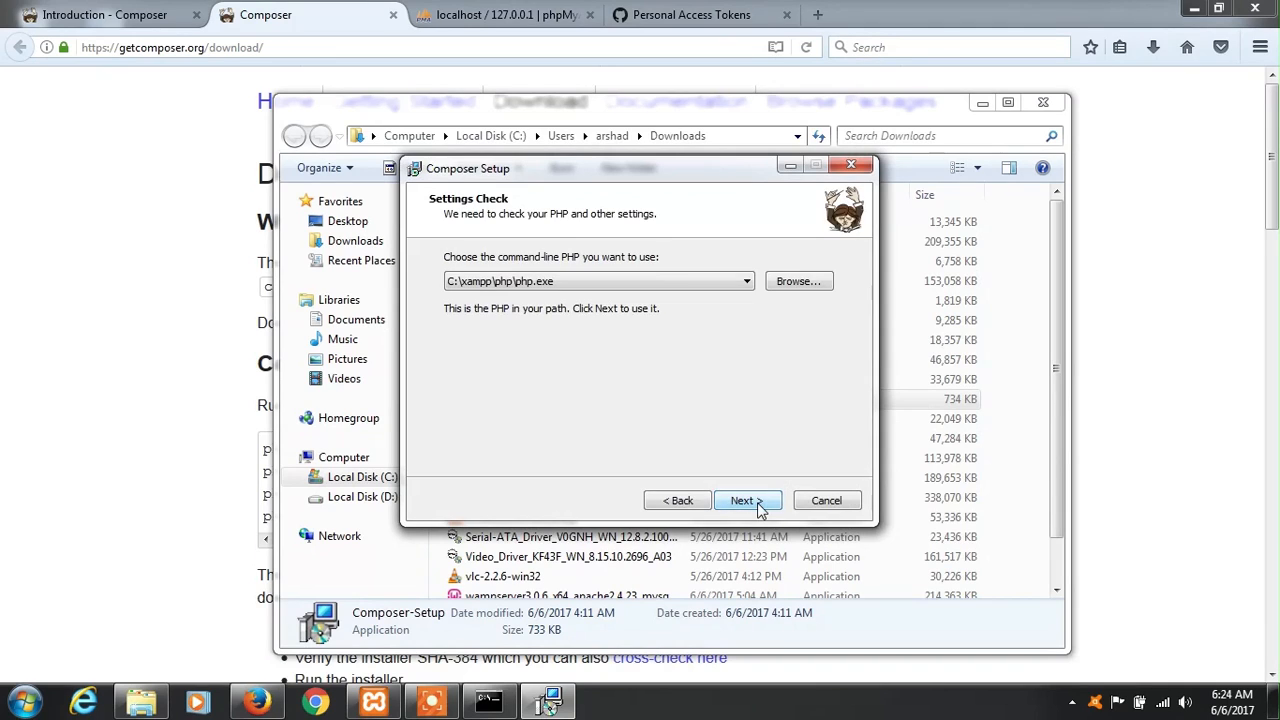
left_click(744, 500)
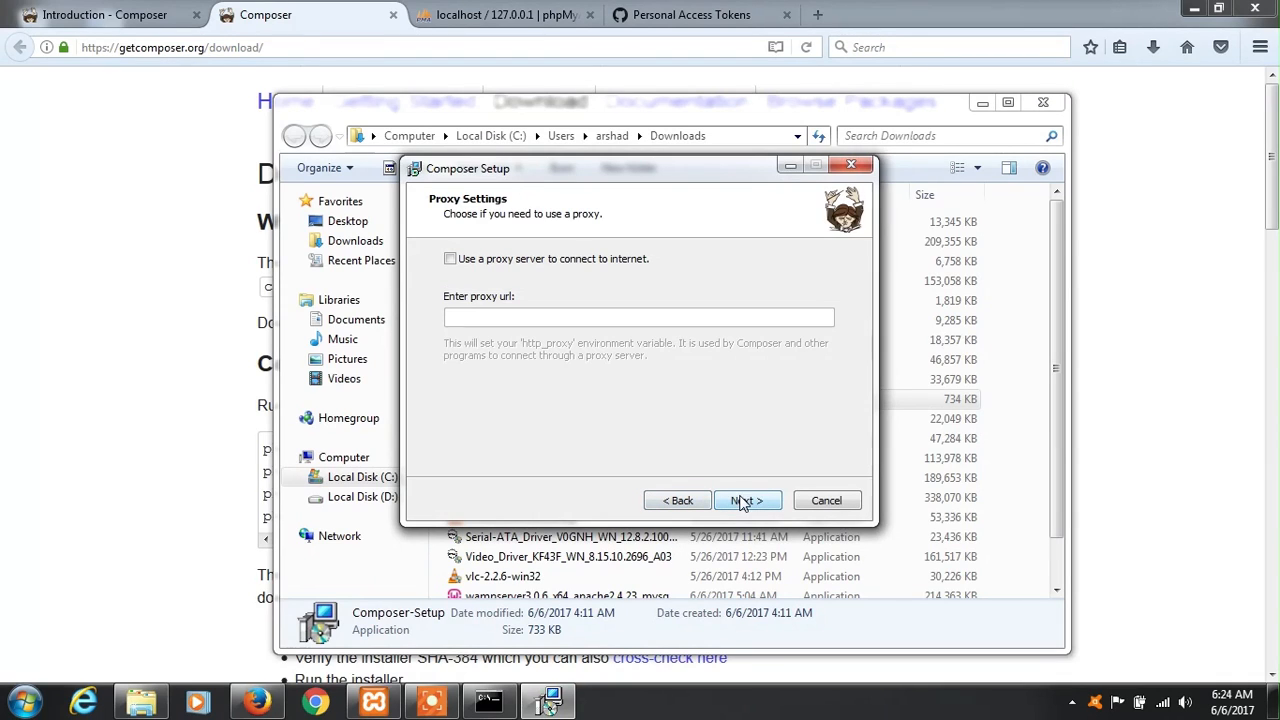
left_click(746, 500)
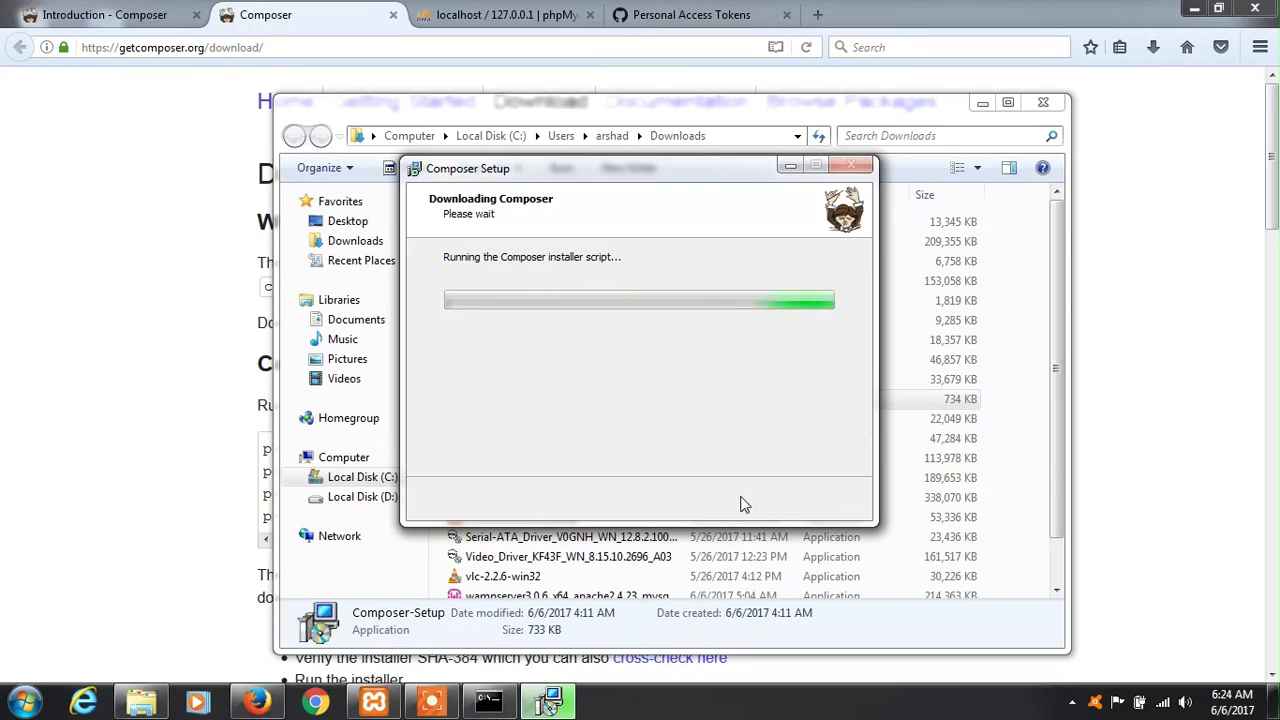
mouse_move(836, 32)
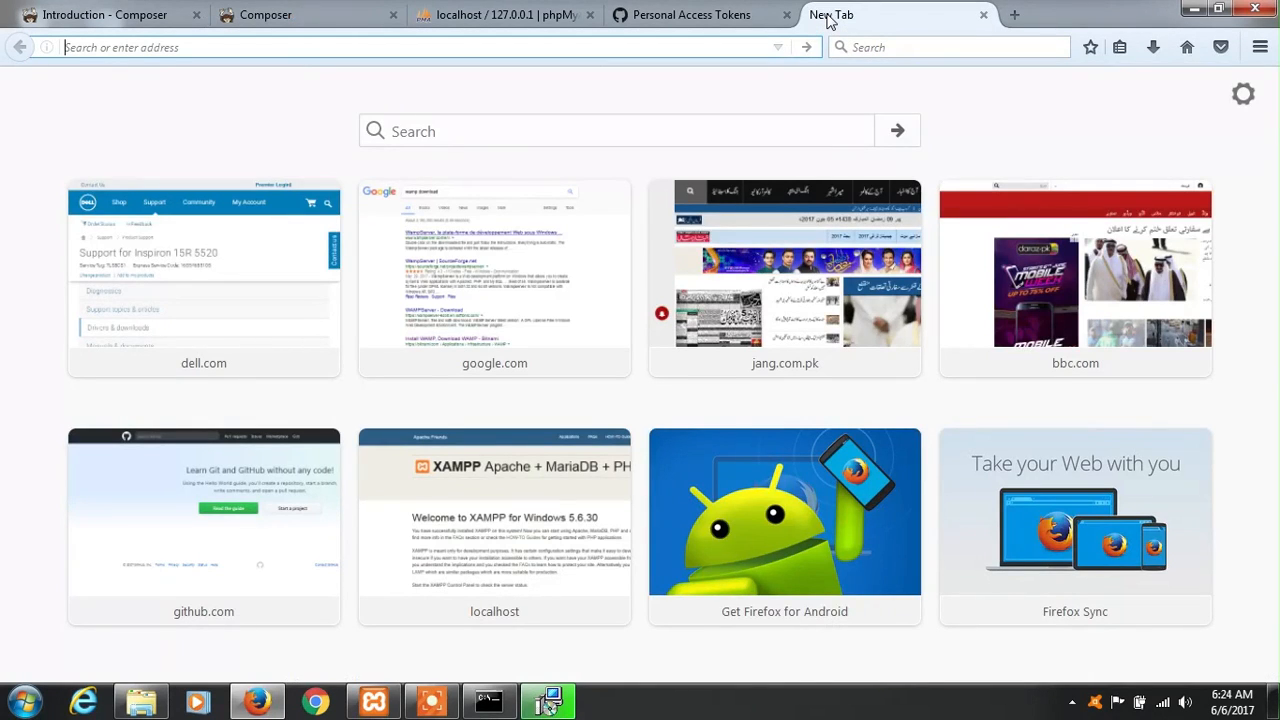
Go to the Yii Framework download page and scroll to Install via Composer.
type("downllad")
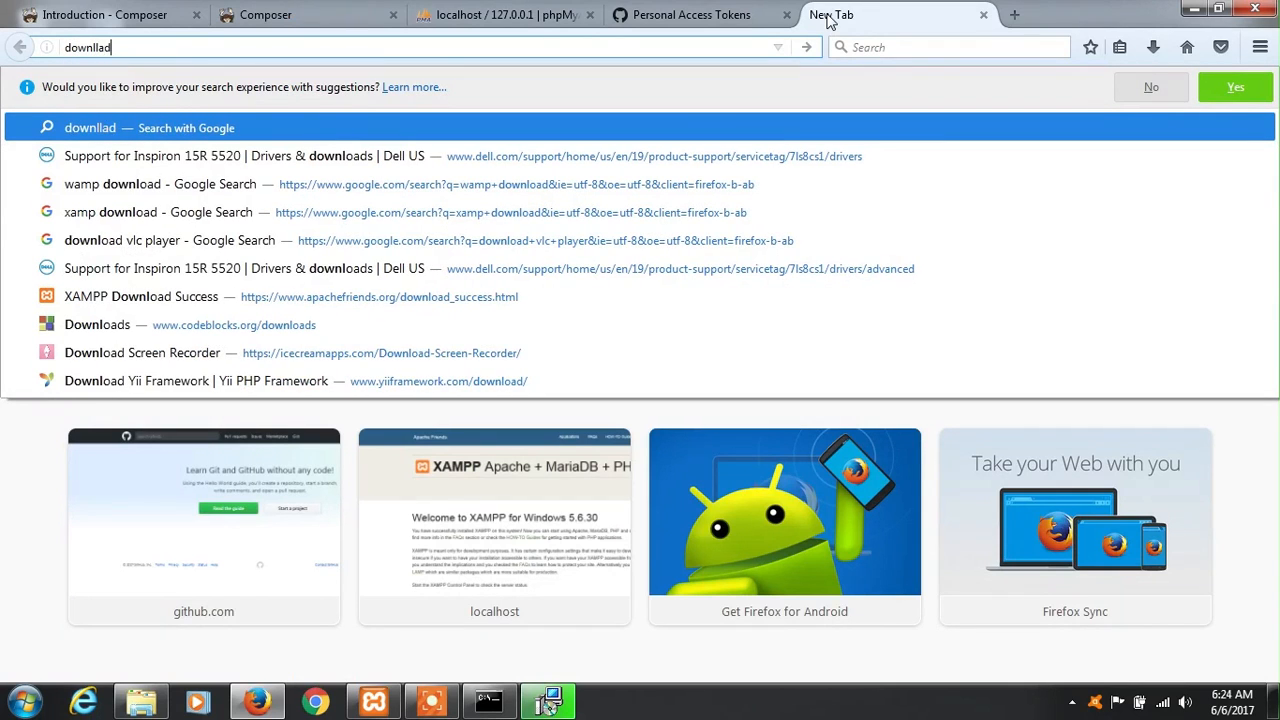
key("BackSpace")
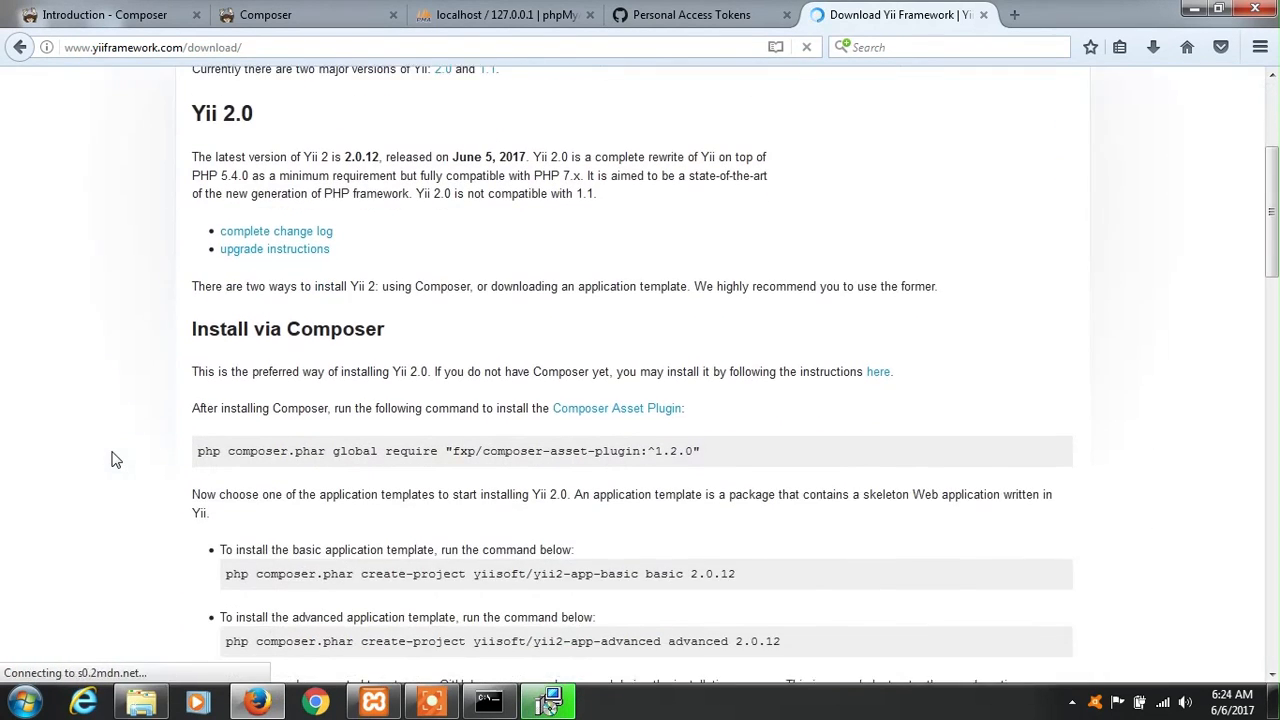
scroll("down", 3)
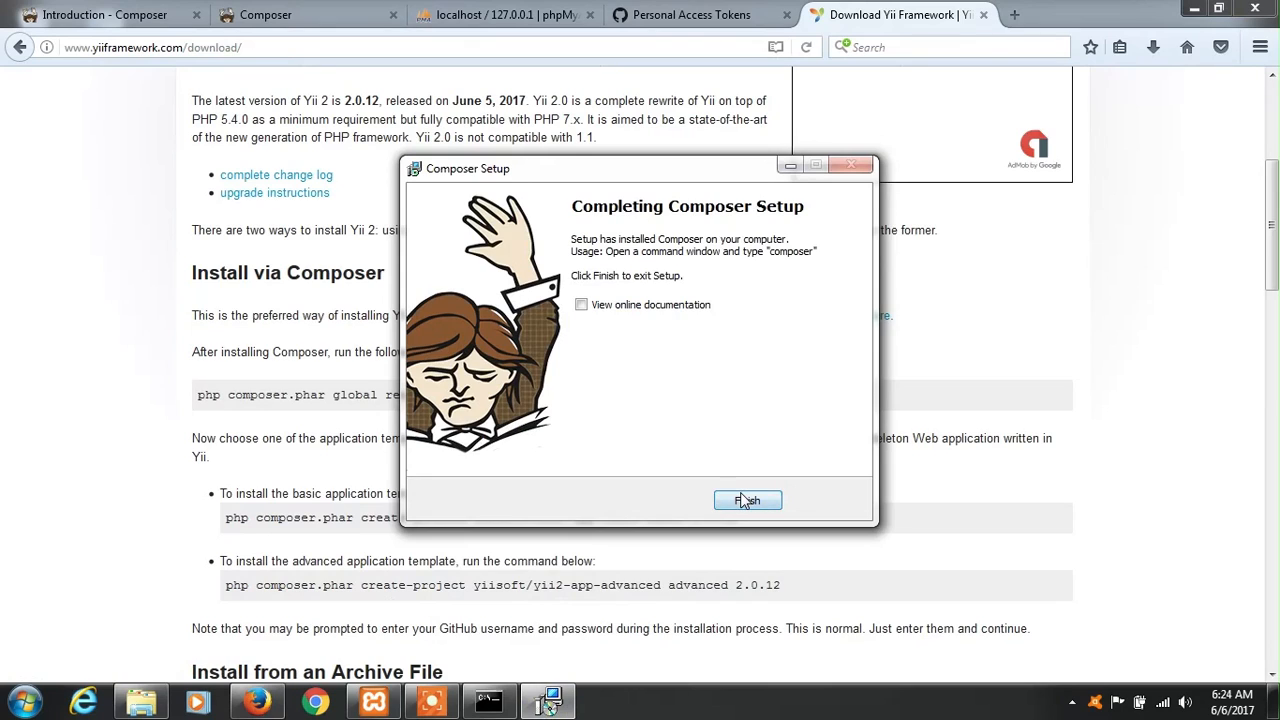
Finish Composer Setup, then run composer from C:\ in Command Prompt.
left_click(748, 500)
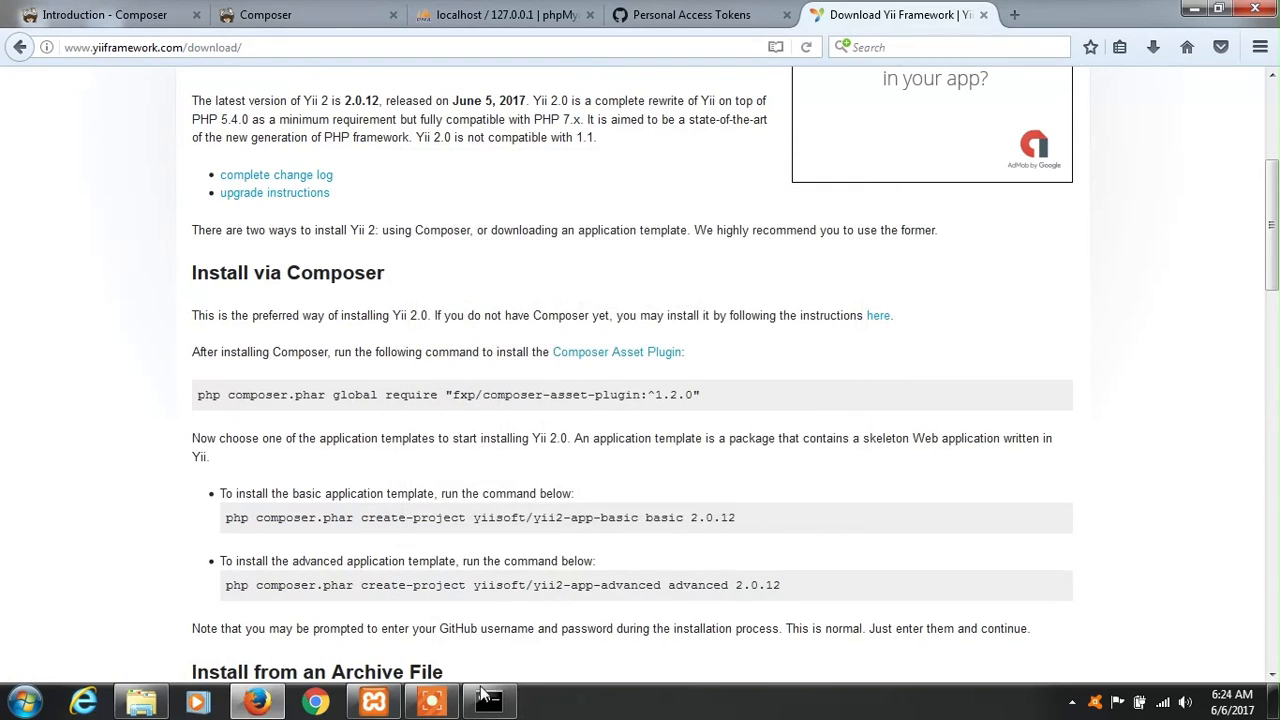
left_click(489, 700)
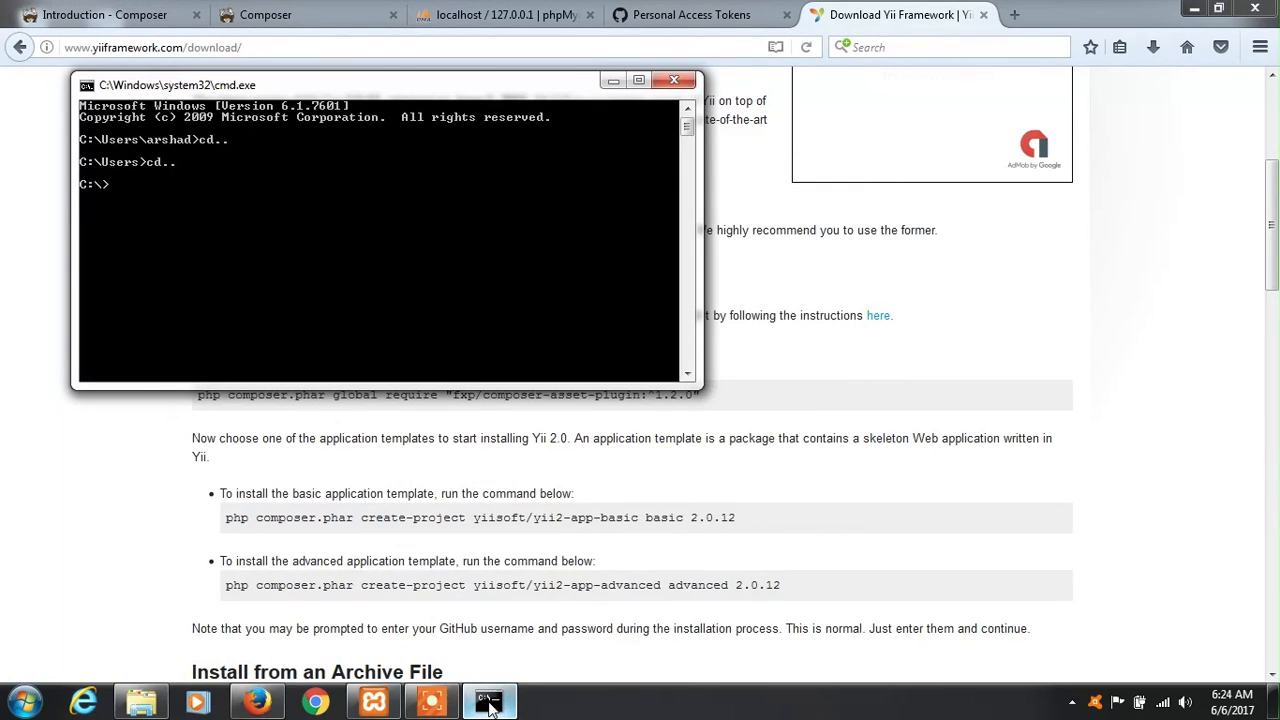
type("composer")
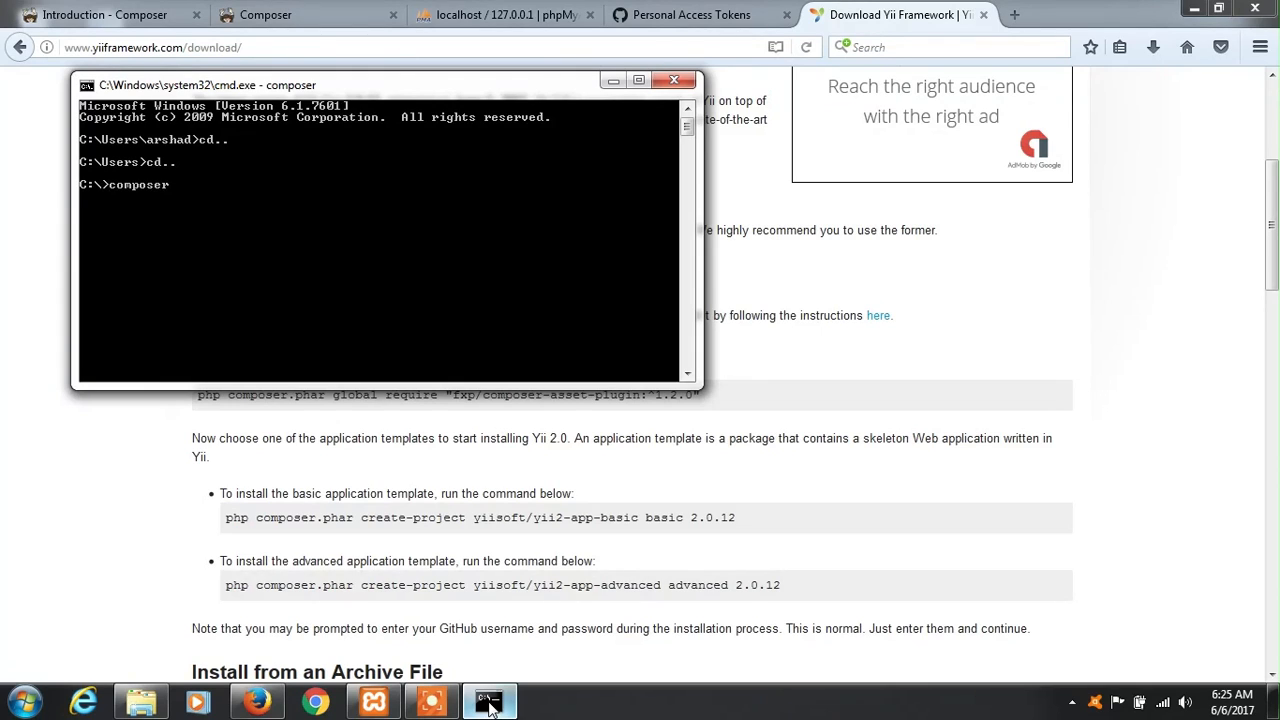
key("enter")
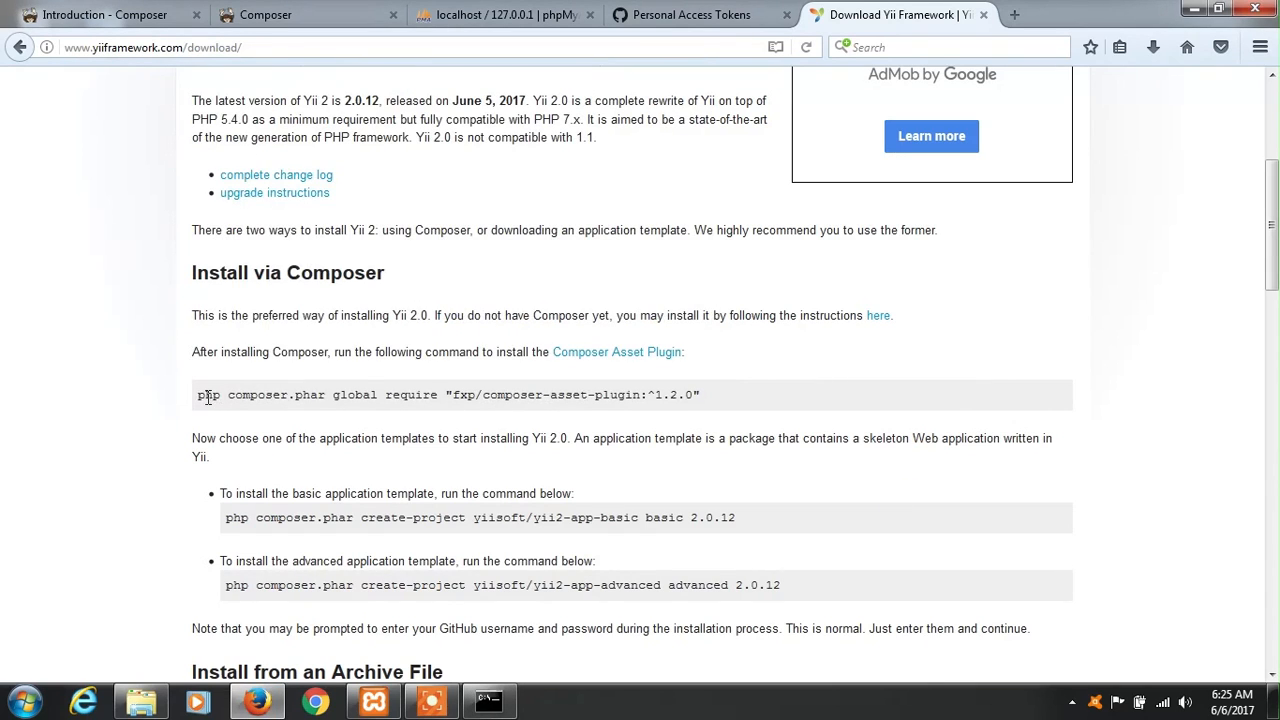
Copy and run composer global require "fxp/composer-asset-plugin:^1.2.0" in Command Prompt.
left_click_drag(197, 394, 570, 394)
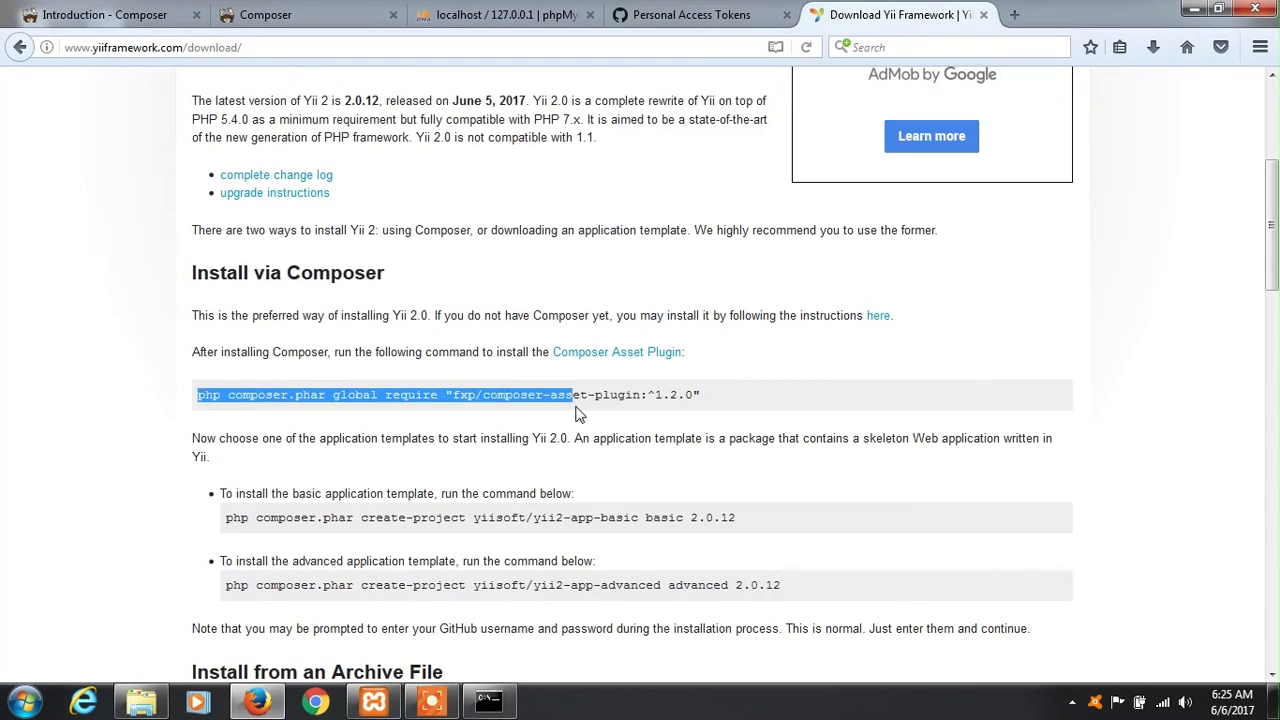
left_click_drag(575, 394, 703, 394)
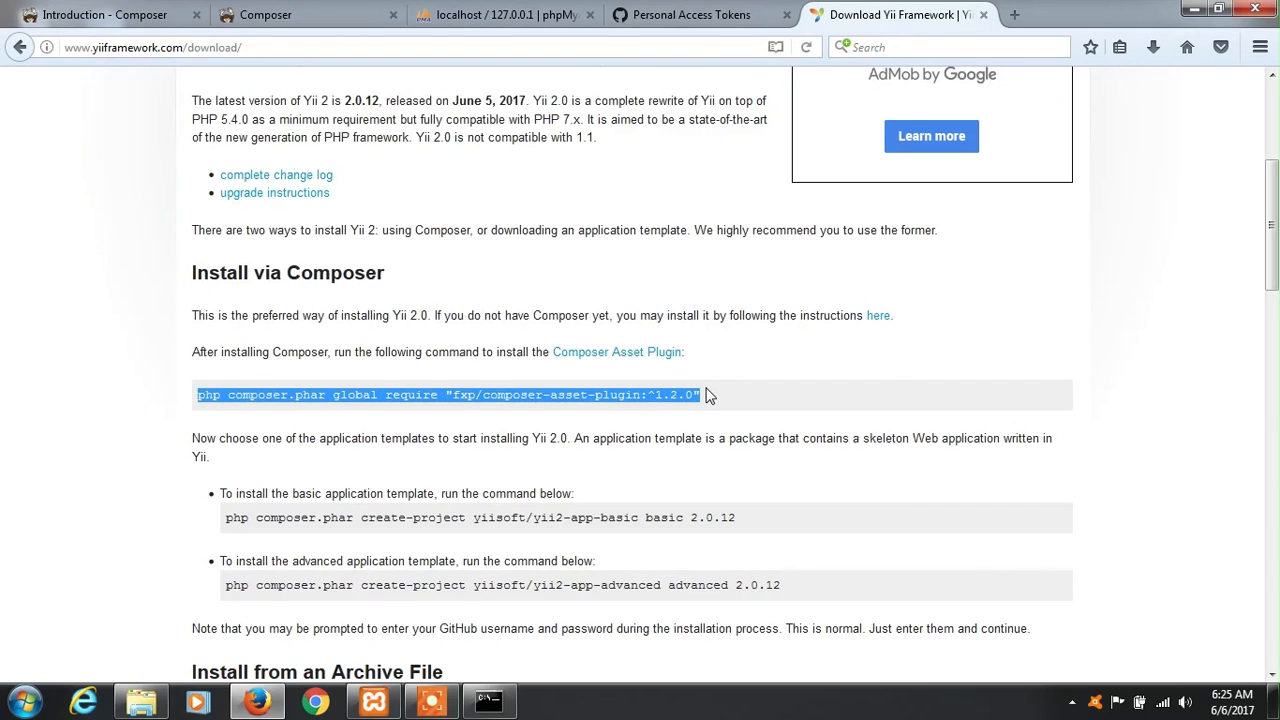
left_click(489, 700)
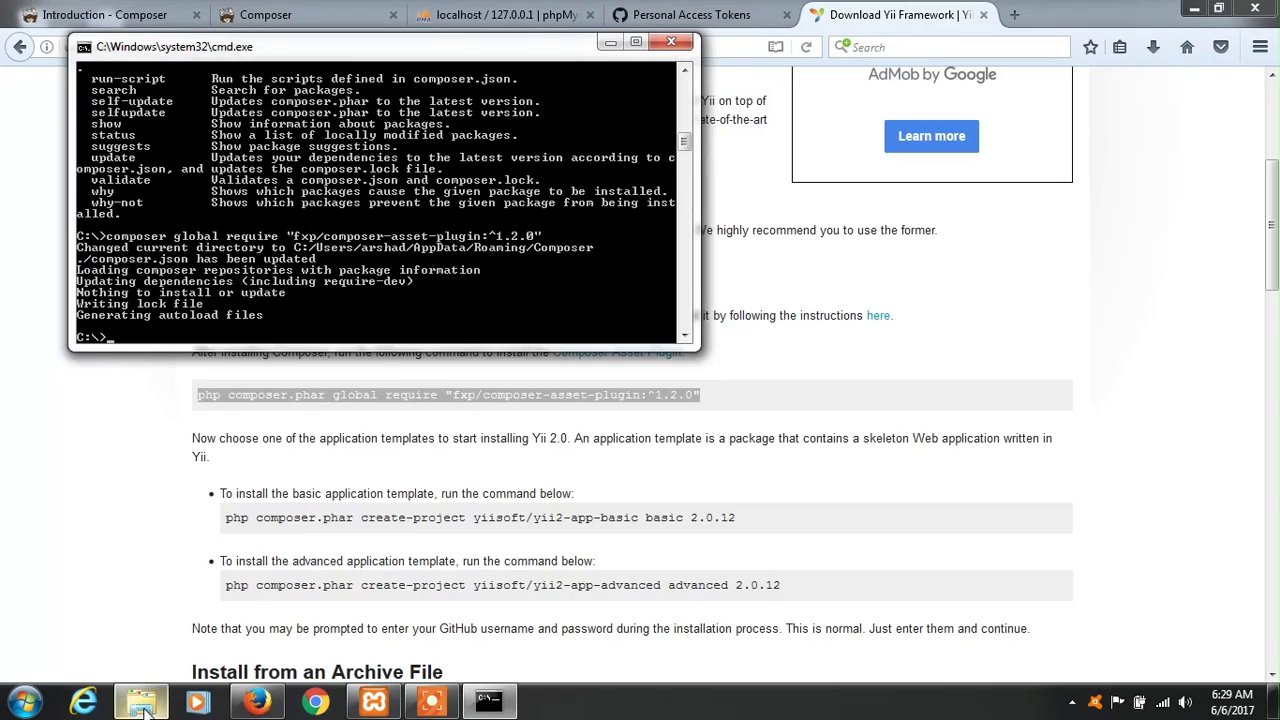
Create a yiicart folder in C:\xampp\htdocs using Explorer.
left_click(140, 700)
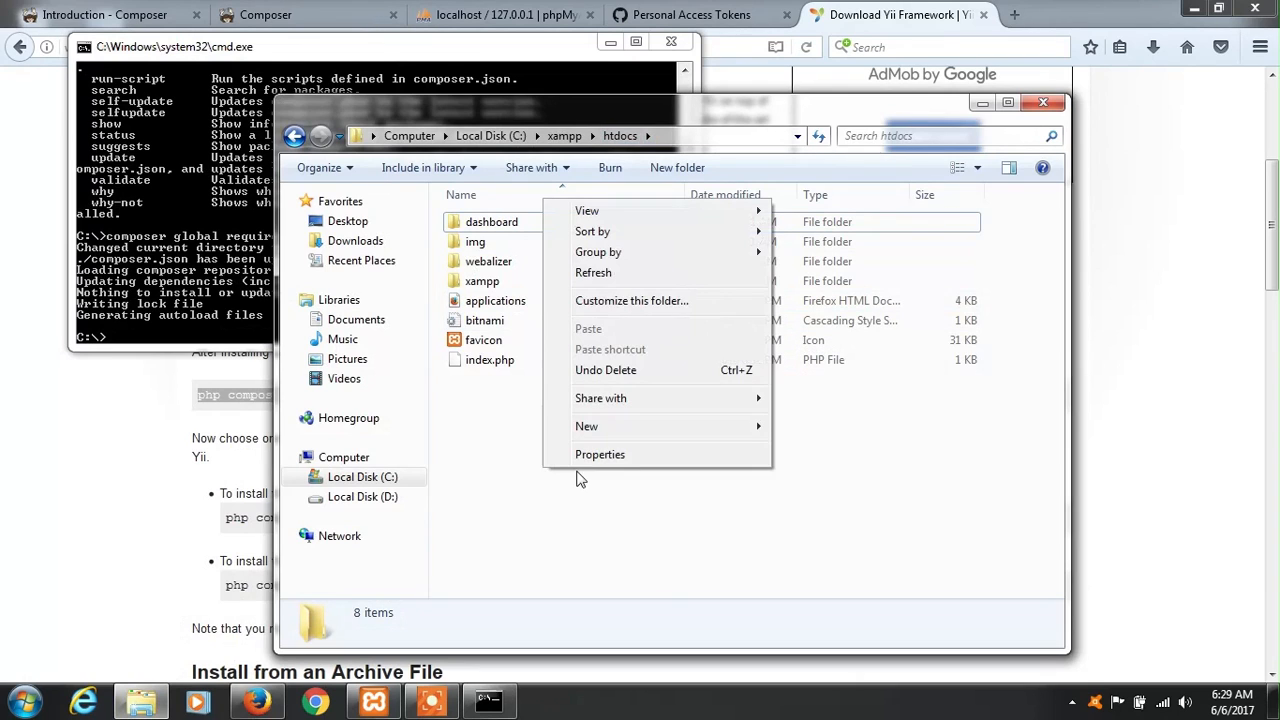
mouse_move(587, 426)
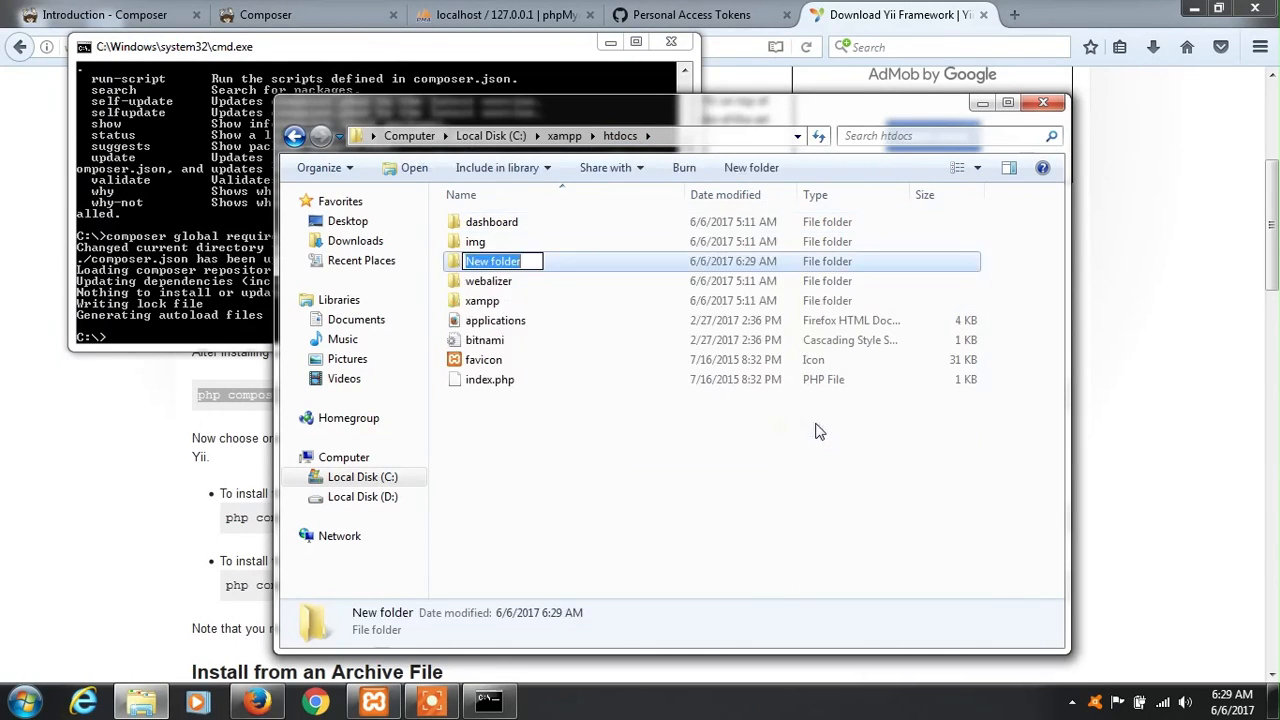
type("yiicar")
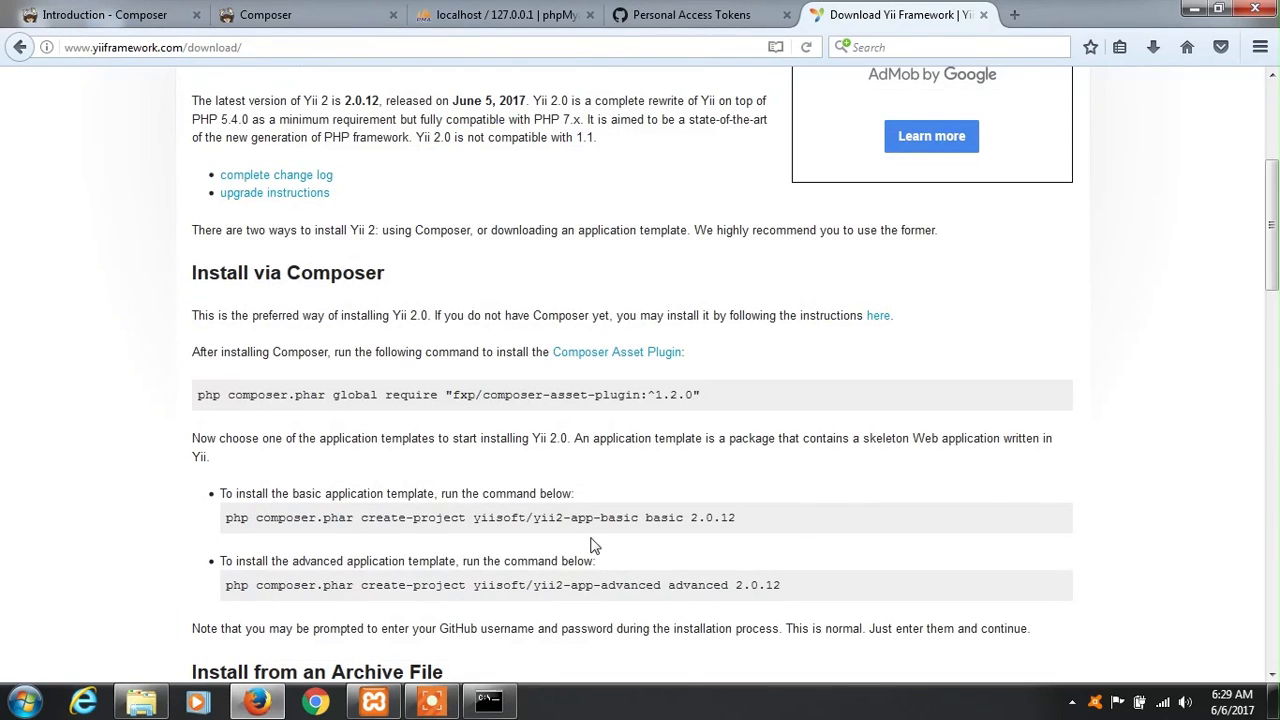
mouse_move(1267, 318)
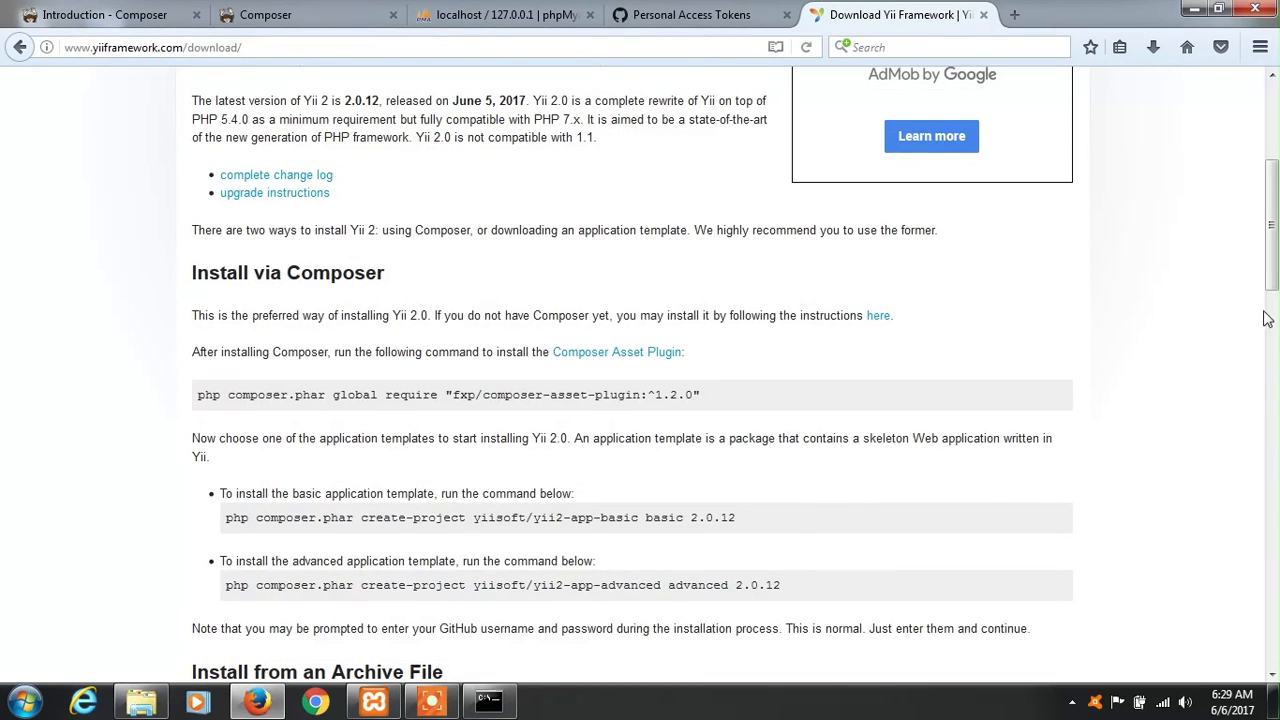
Select the yii2-app-advanced create-project command and begin a cd command in Command Prompt.
scroll("down", 3)
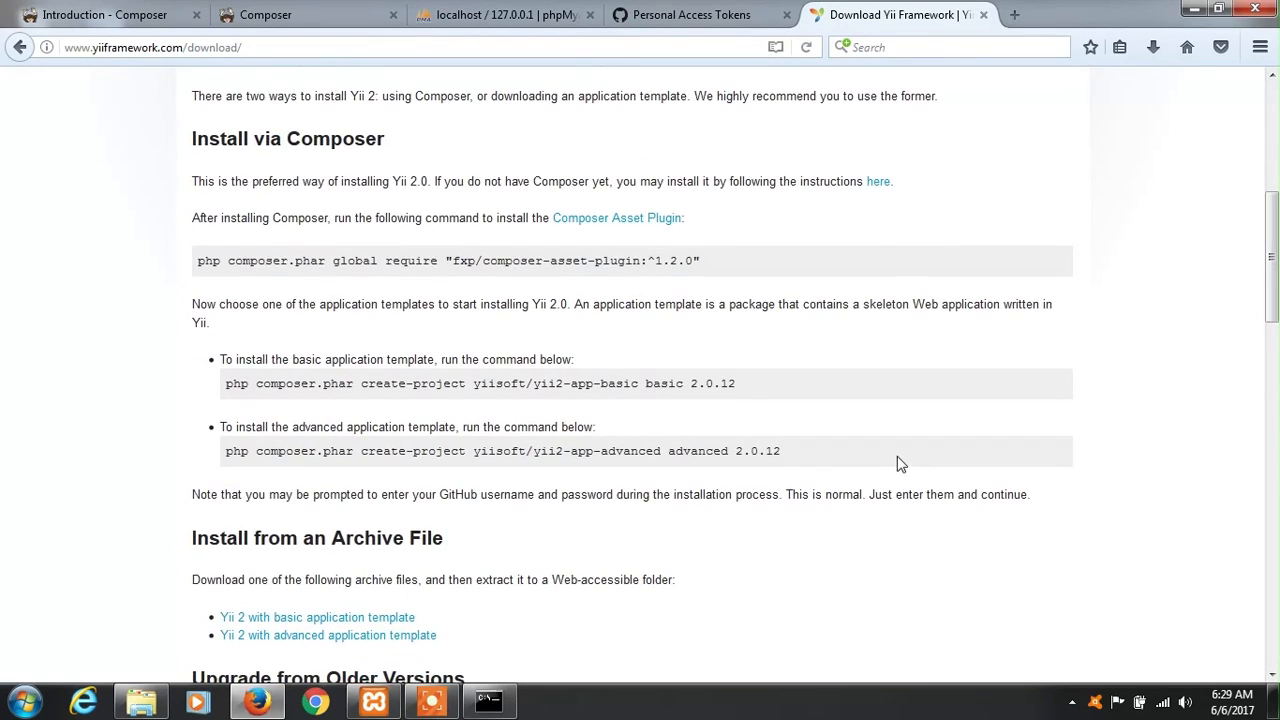
mouse_move(738, 452)
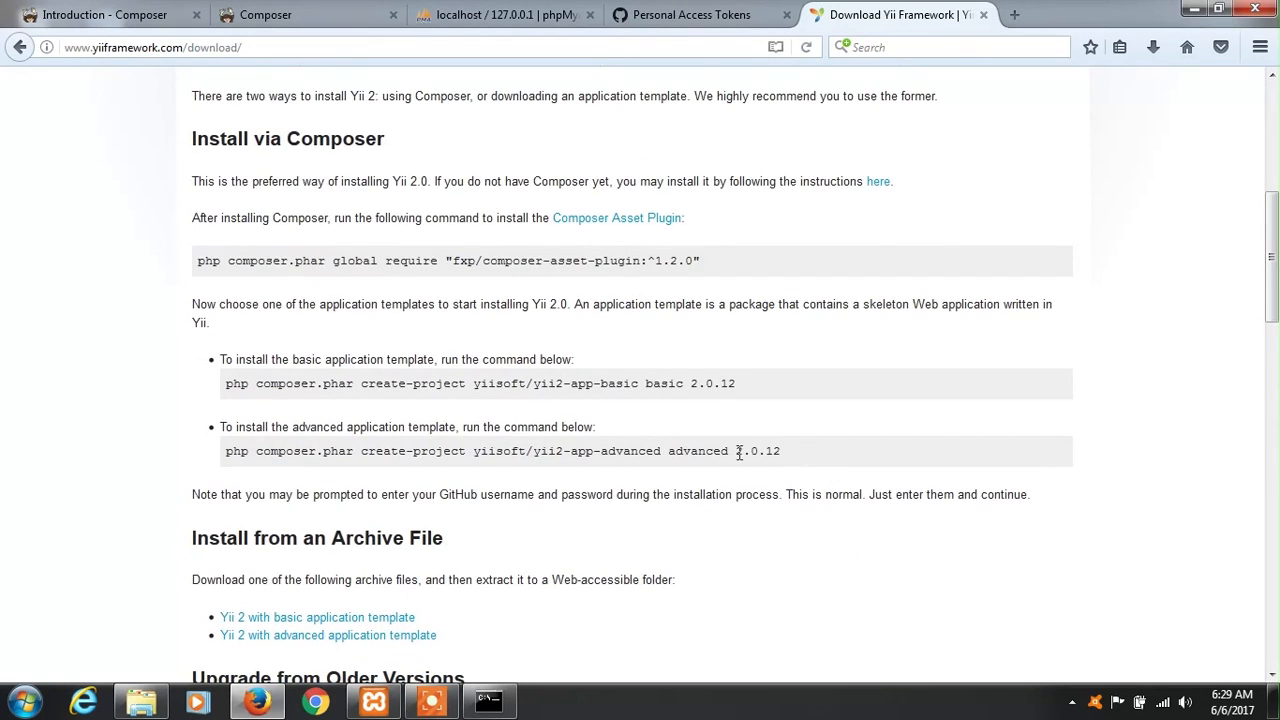
left_click_drag(257, 451, 781, 451)
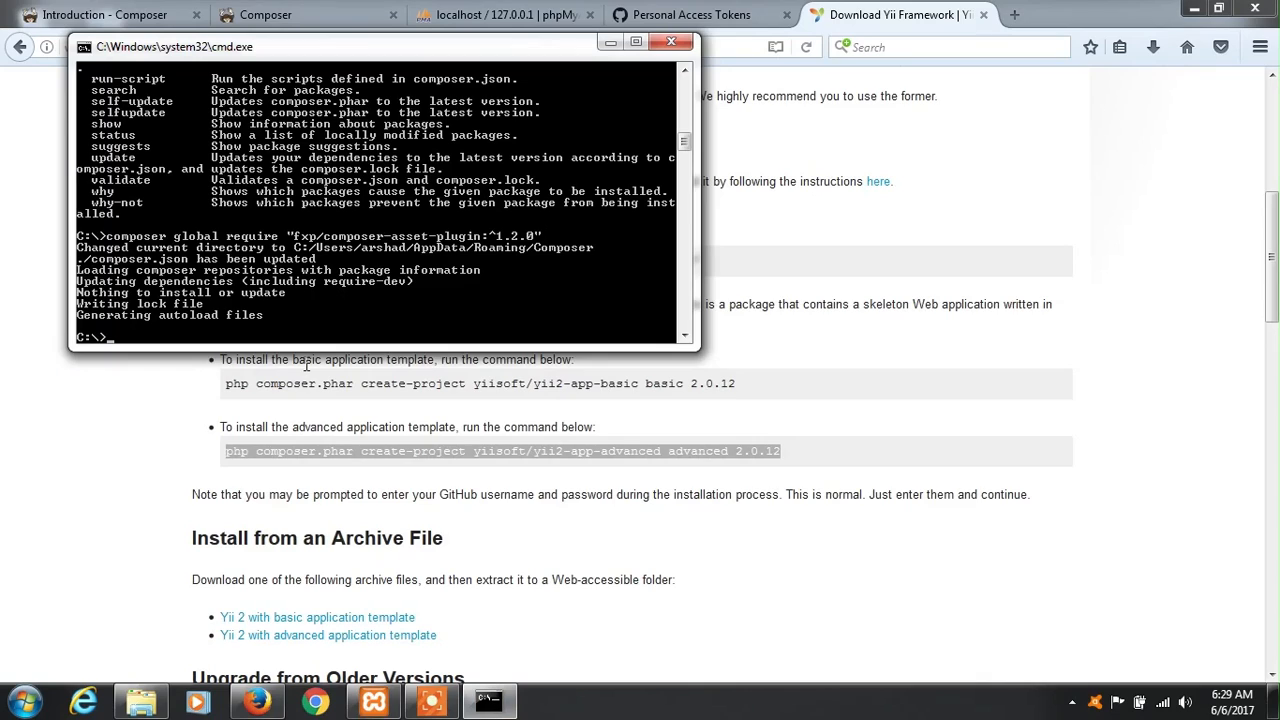
type("cd")
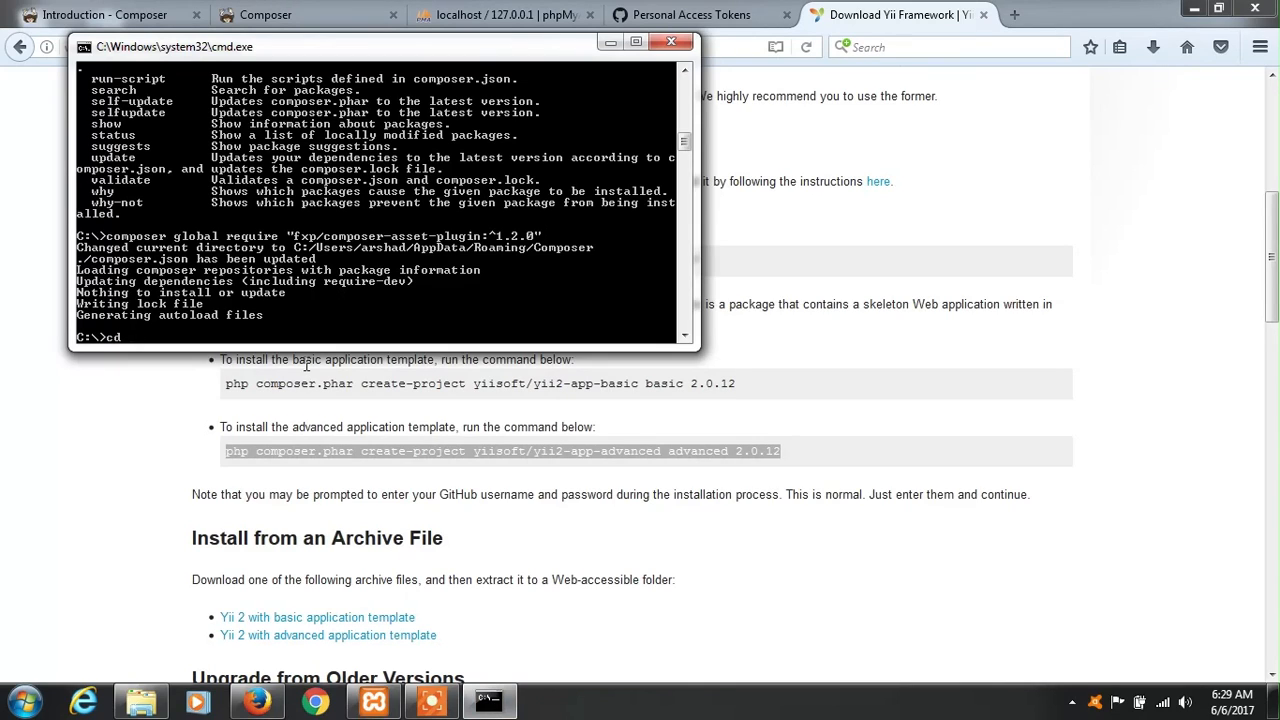
Change to xampp\htdocs and paste the composer create-project yiisoft/yii2-app-advanced command.
type("xampp\\")
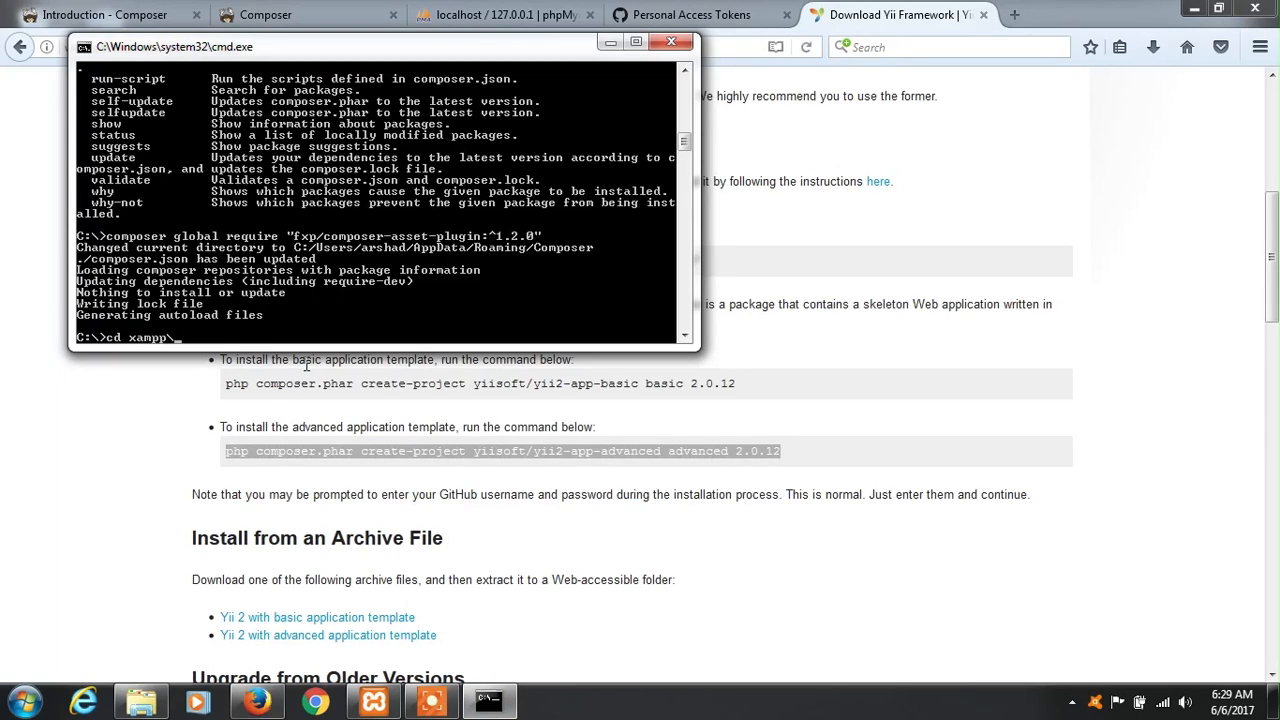
type("htdocs")
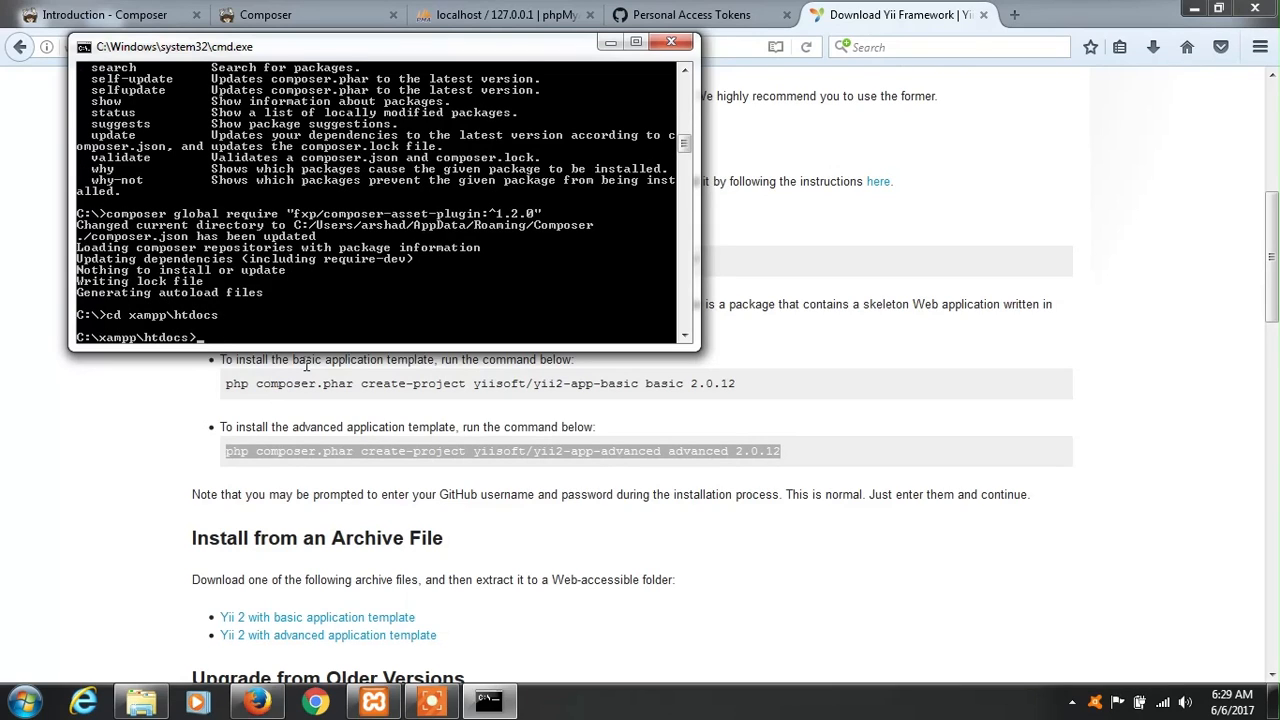
mouse_move(205, 335)
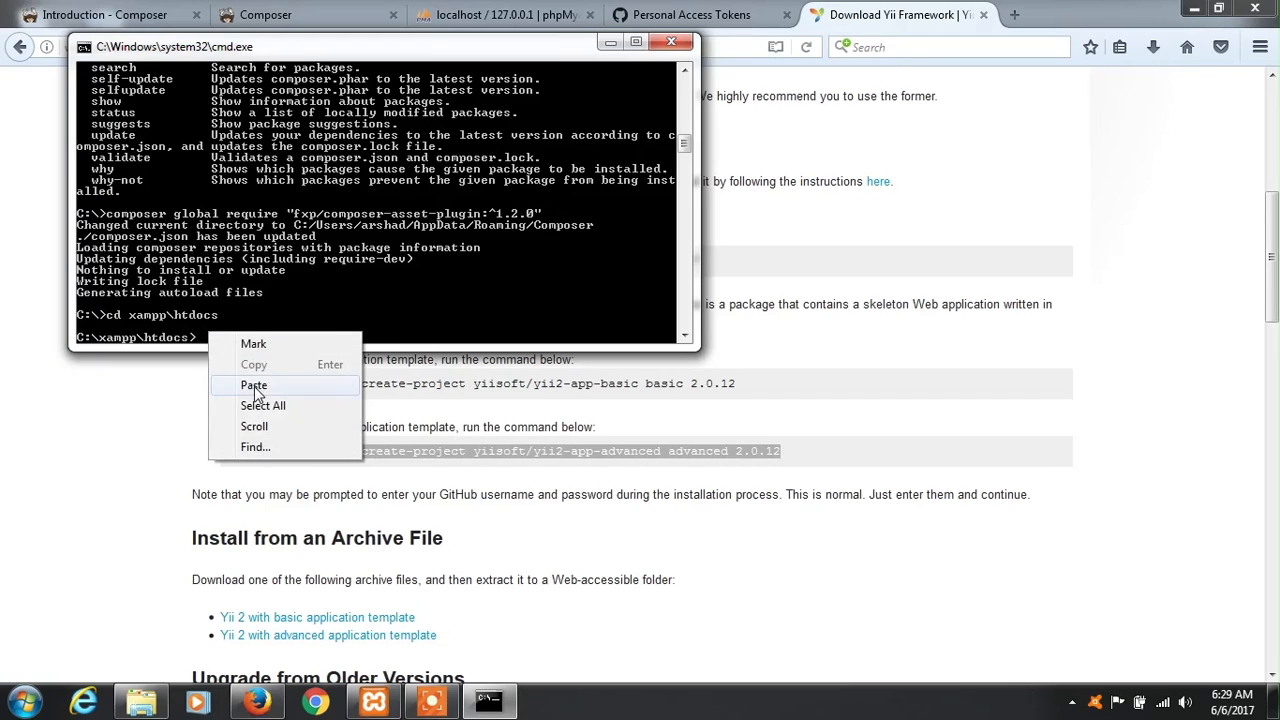
left_click(253, 385)
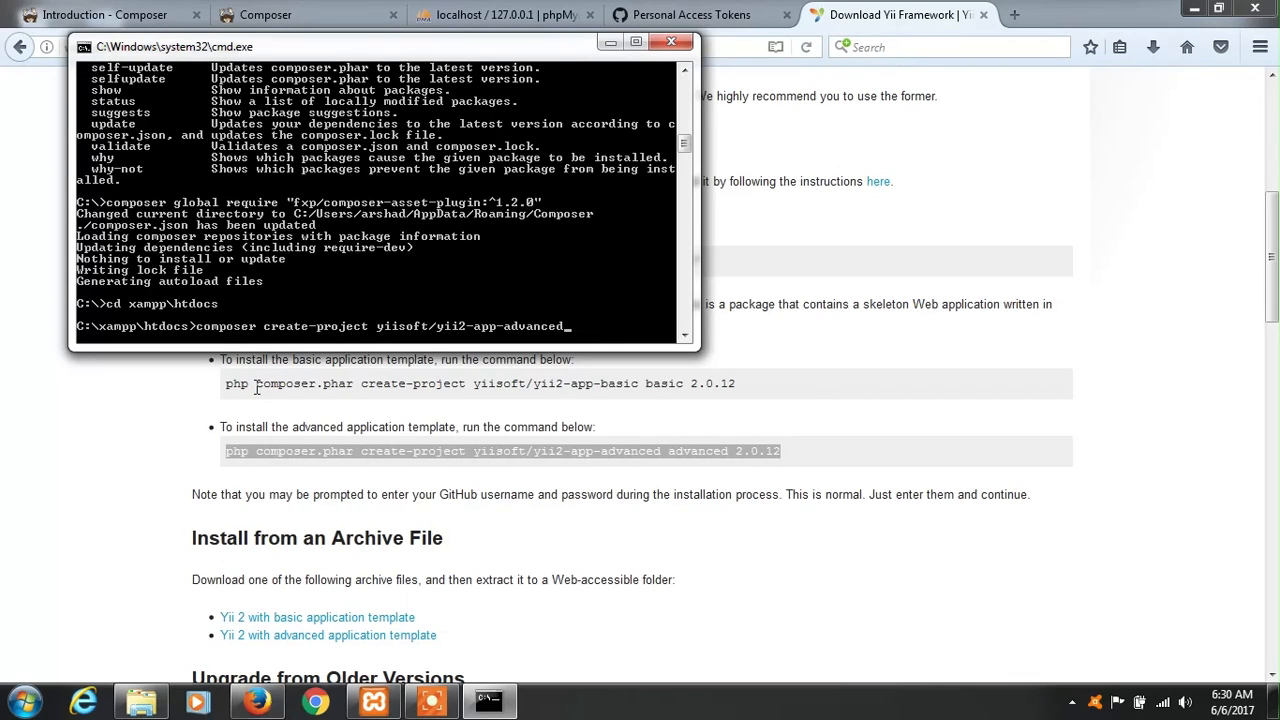
Append yiicart as the target folder and run the install to completion.
type("yiicart")
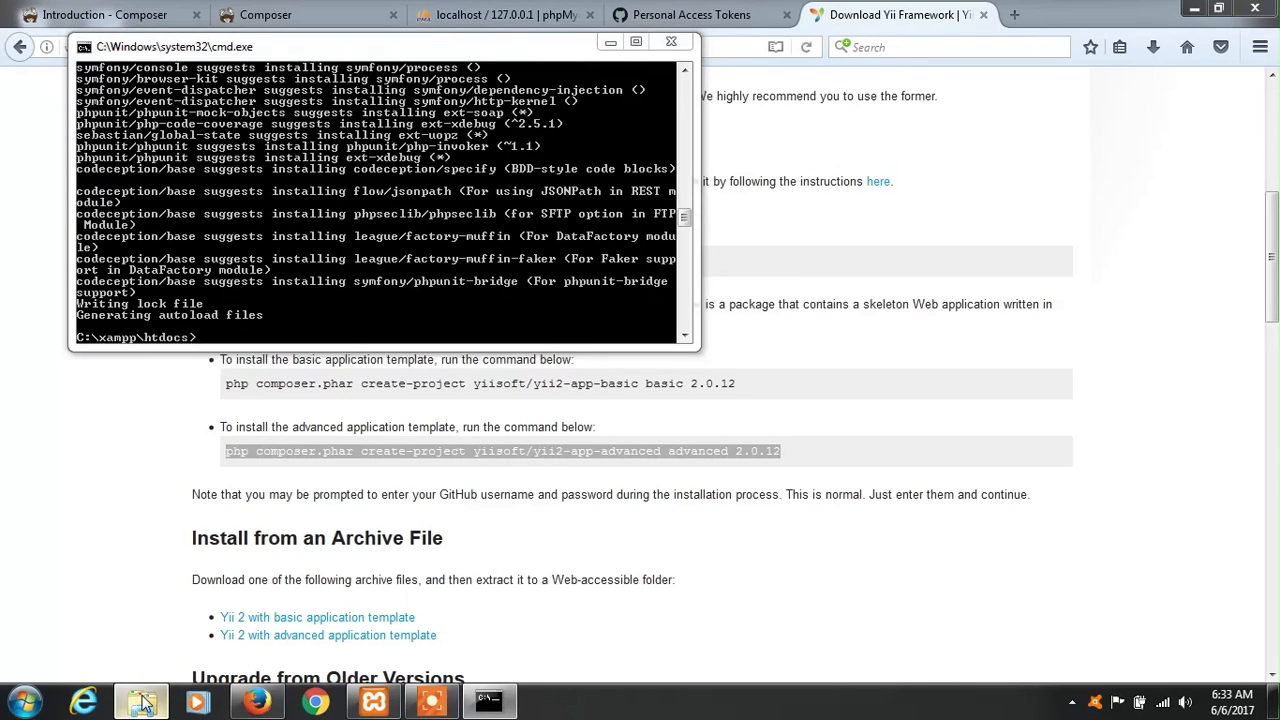
In yiicart, run php init, choose 0 (Development) and confirm with yes.
left_click(140, 699)
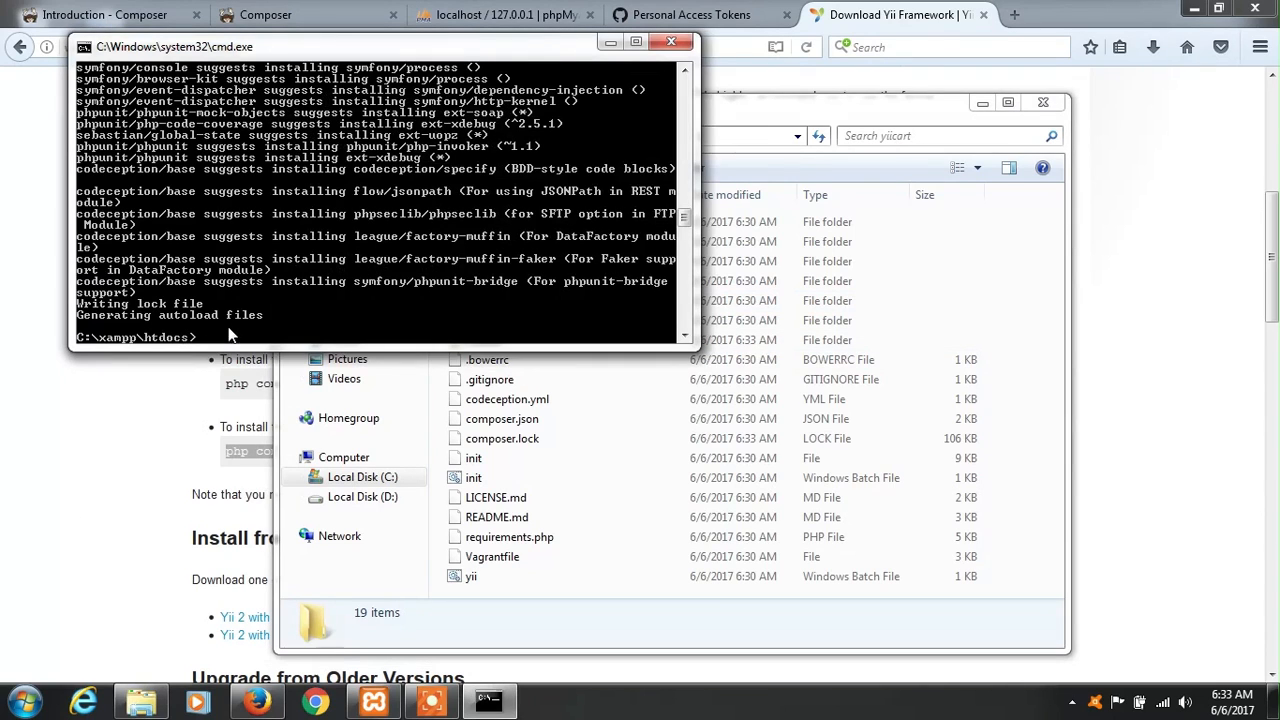
type("p")
type("cd yiicart")
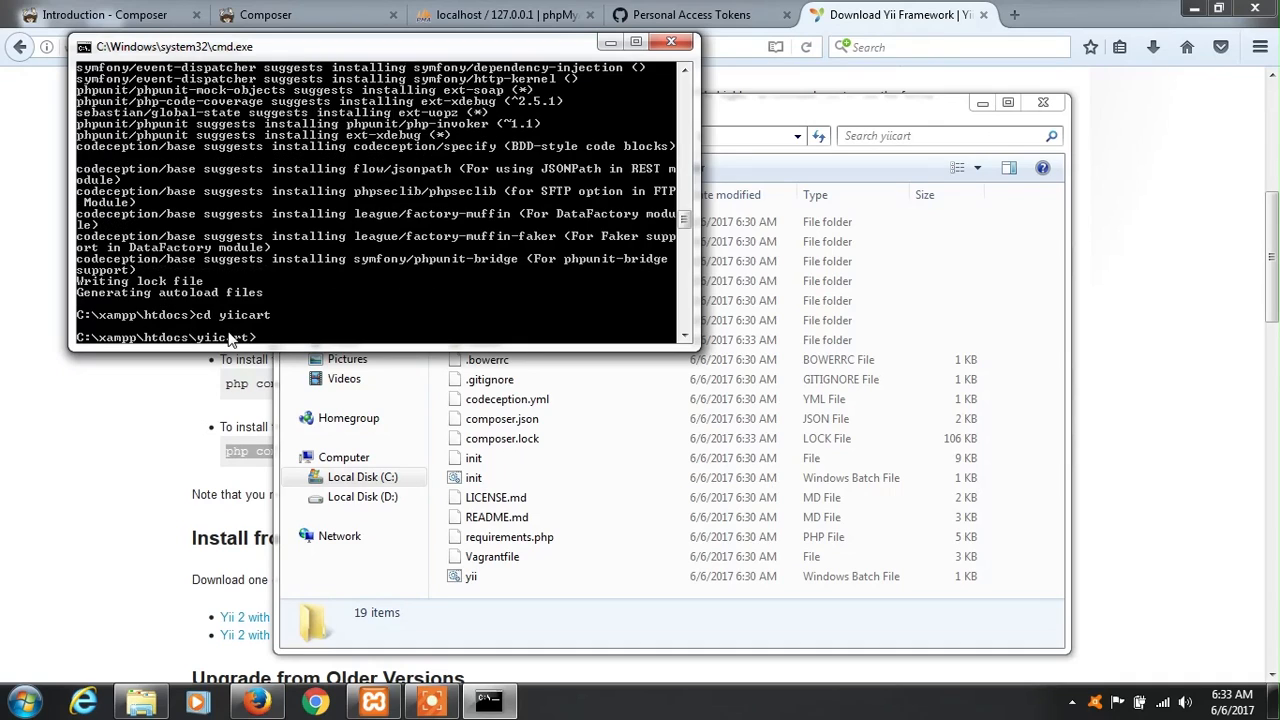
type("php")
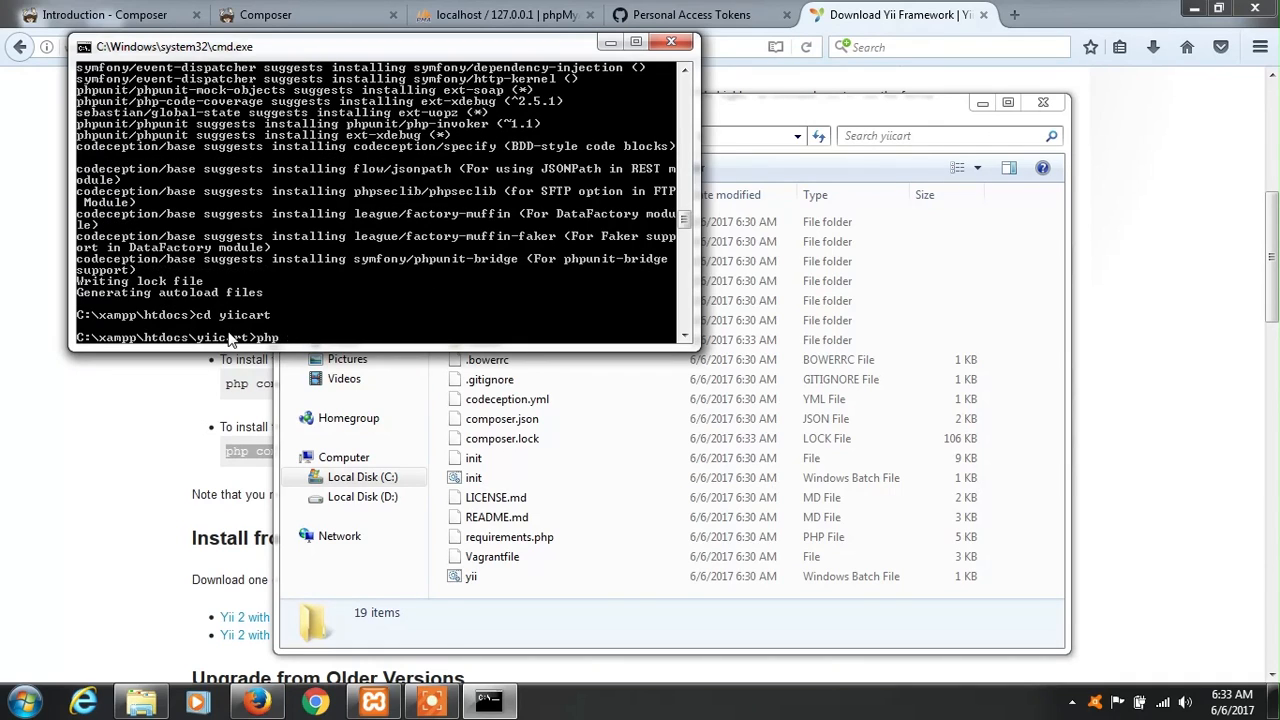
type("php init")
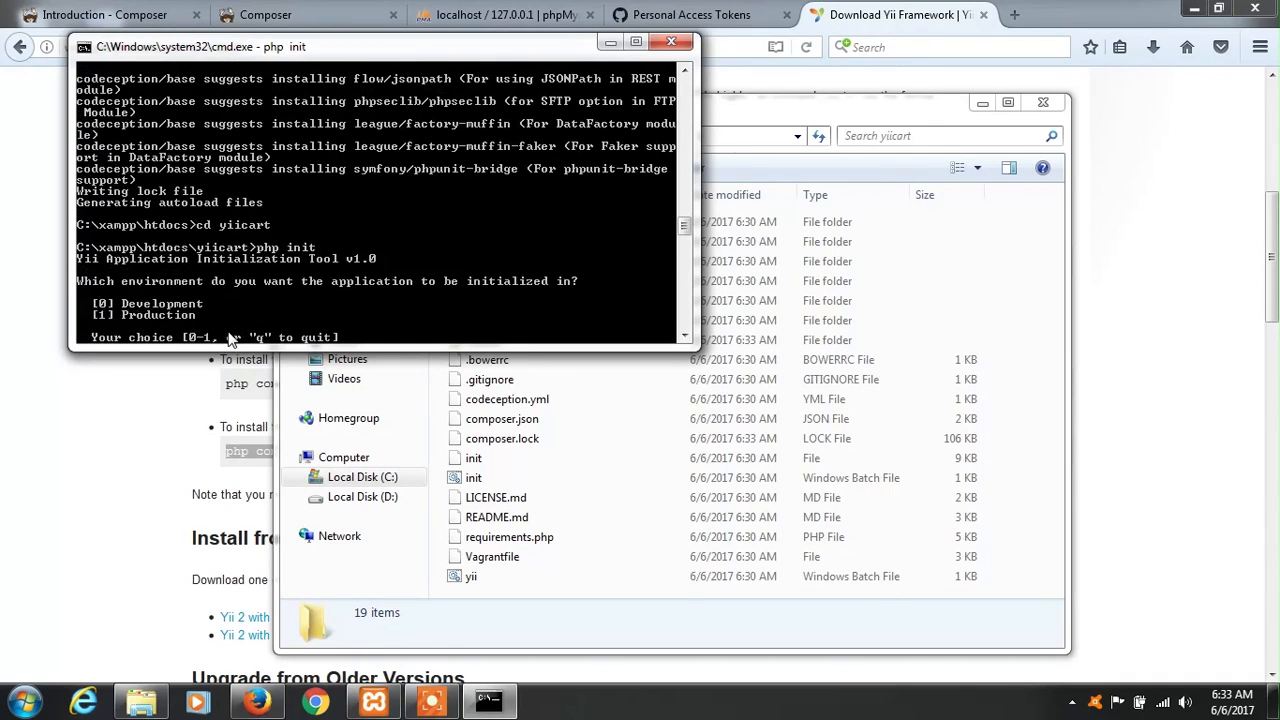
mouse_move(500, 83)
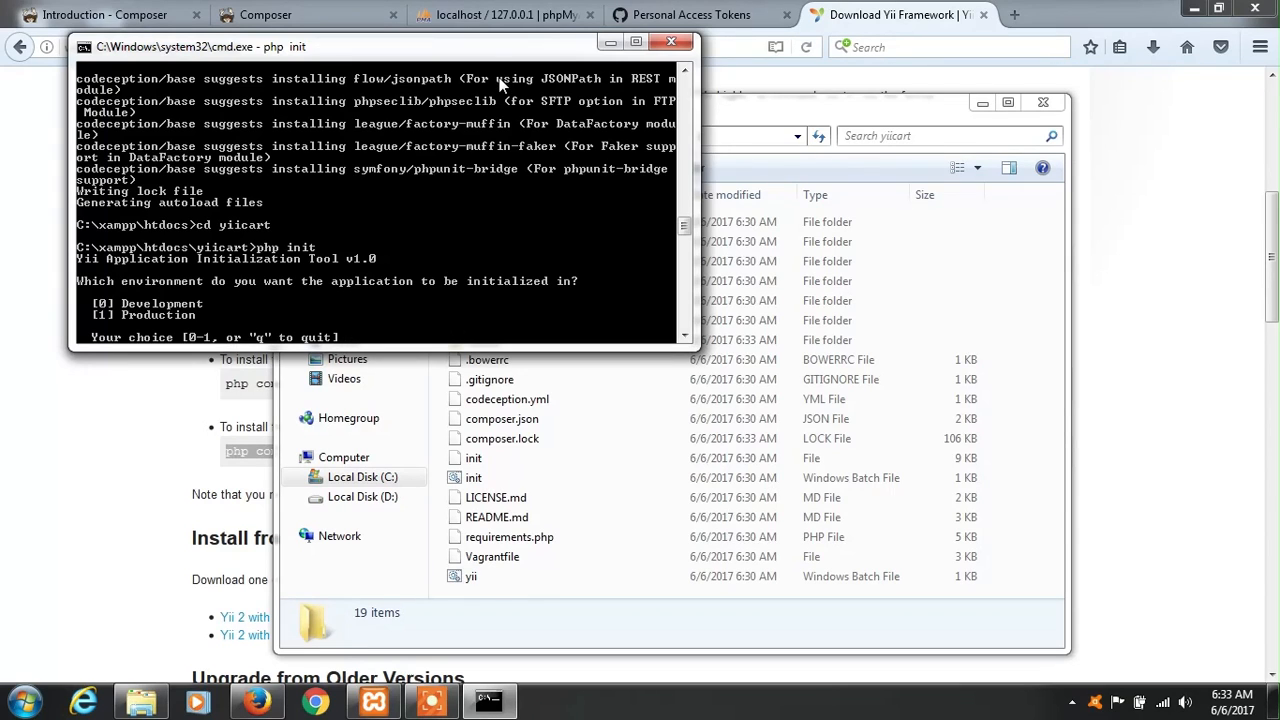
type("0")
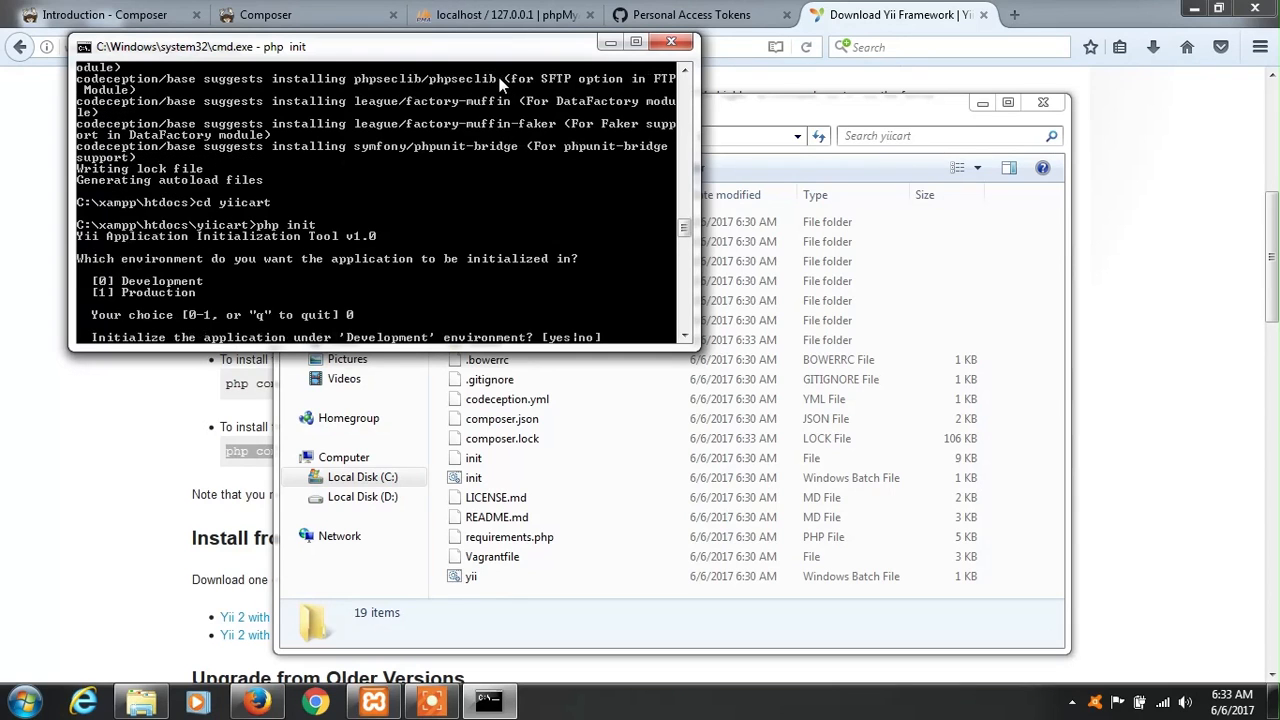
type("yes")
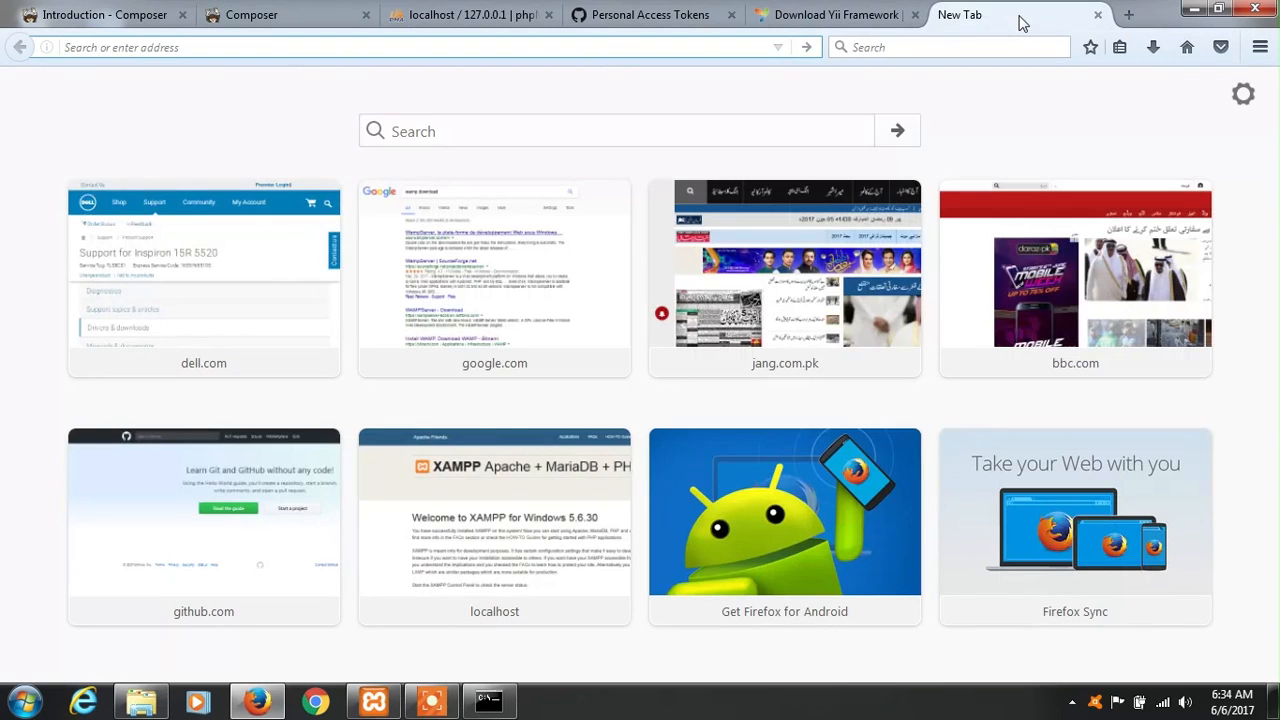
Browse localhost/yiicart and open the backend/web login page.
type("localhost/")
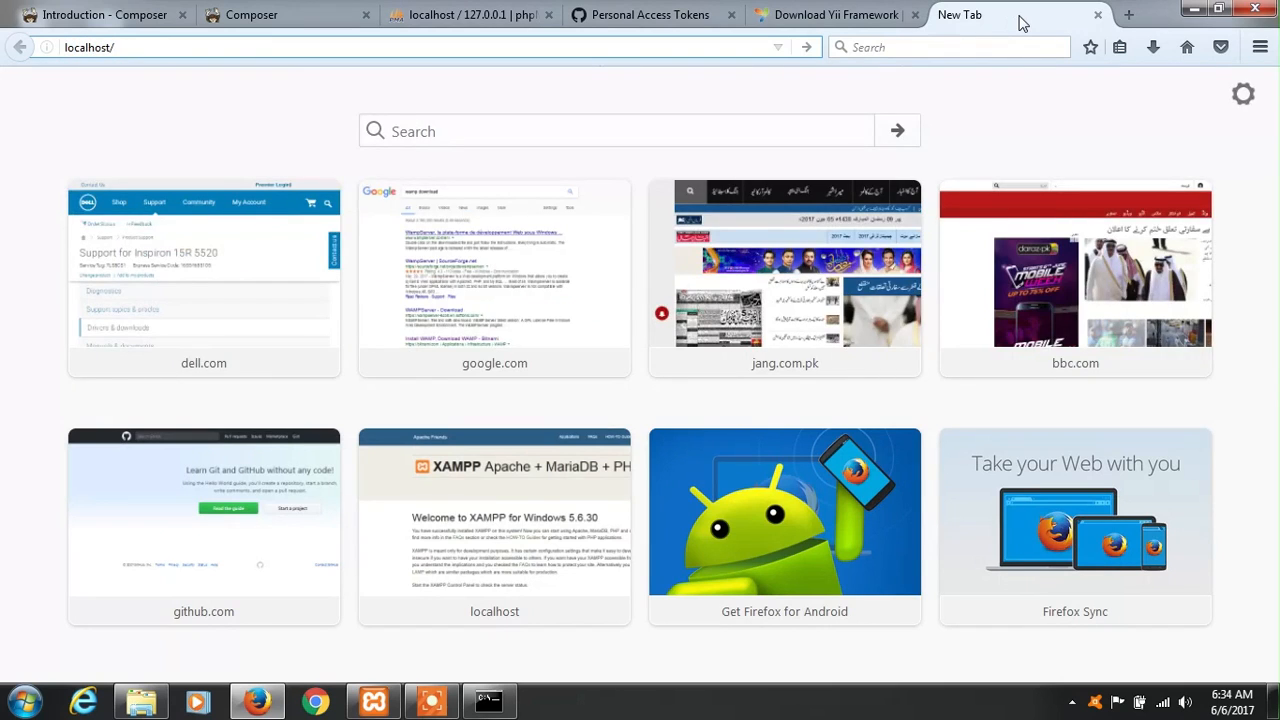
type("yiicart/")
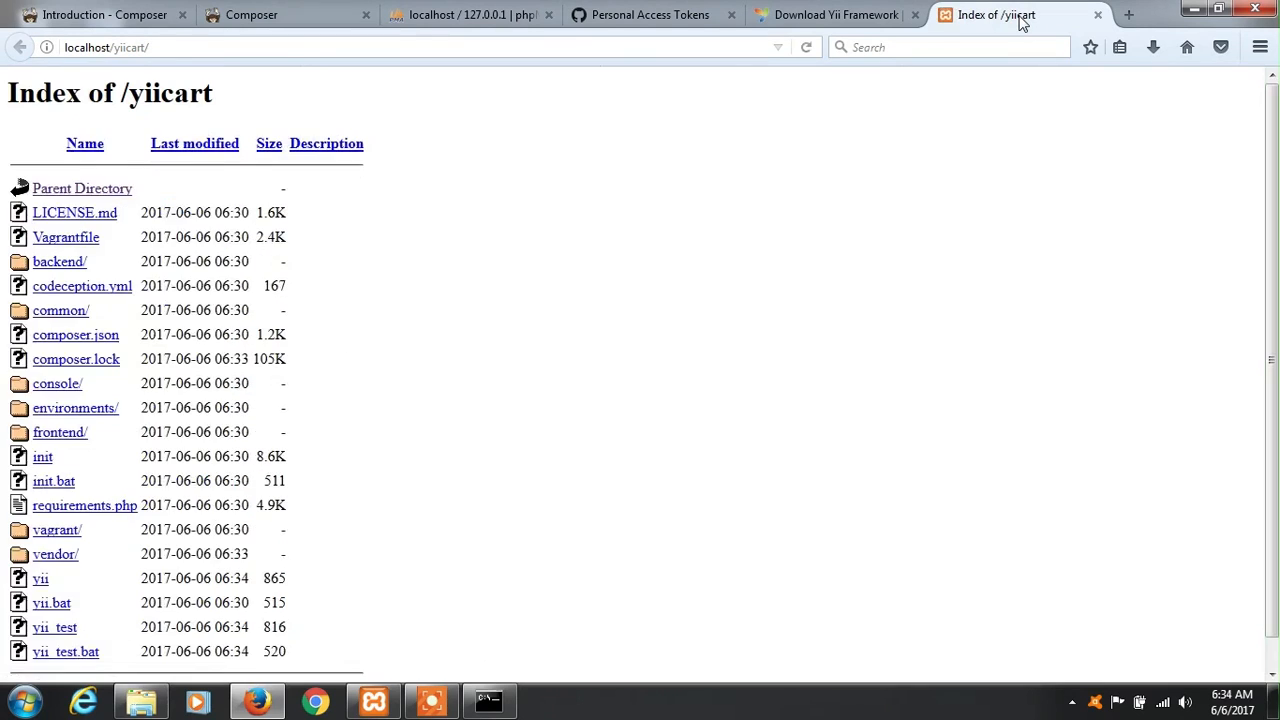
mouse_move(59, 261)
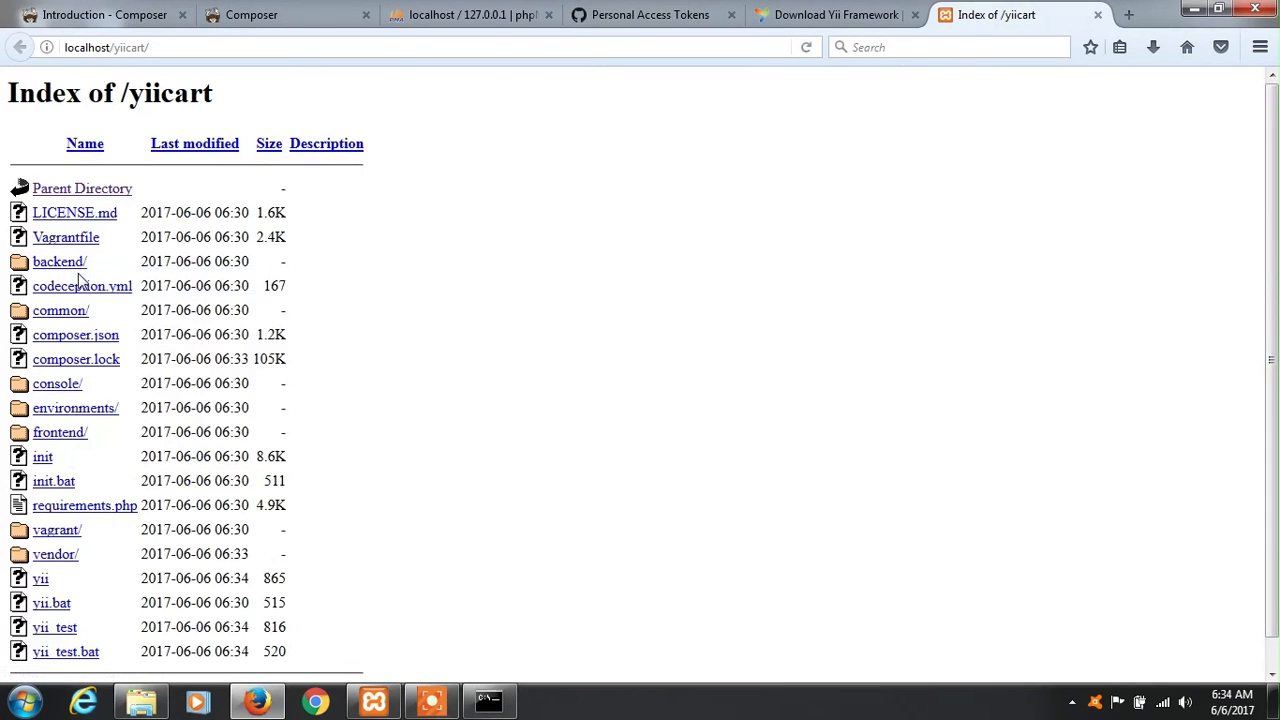
left_click(59, 261)
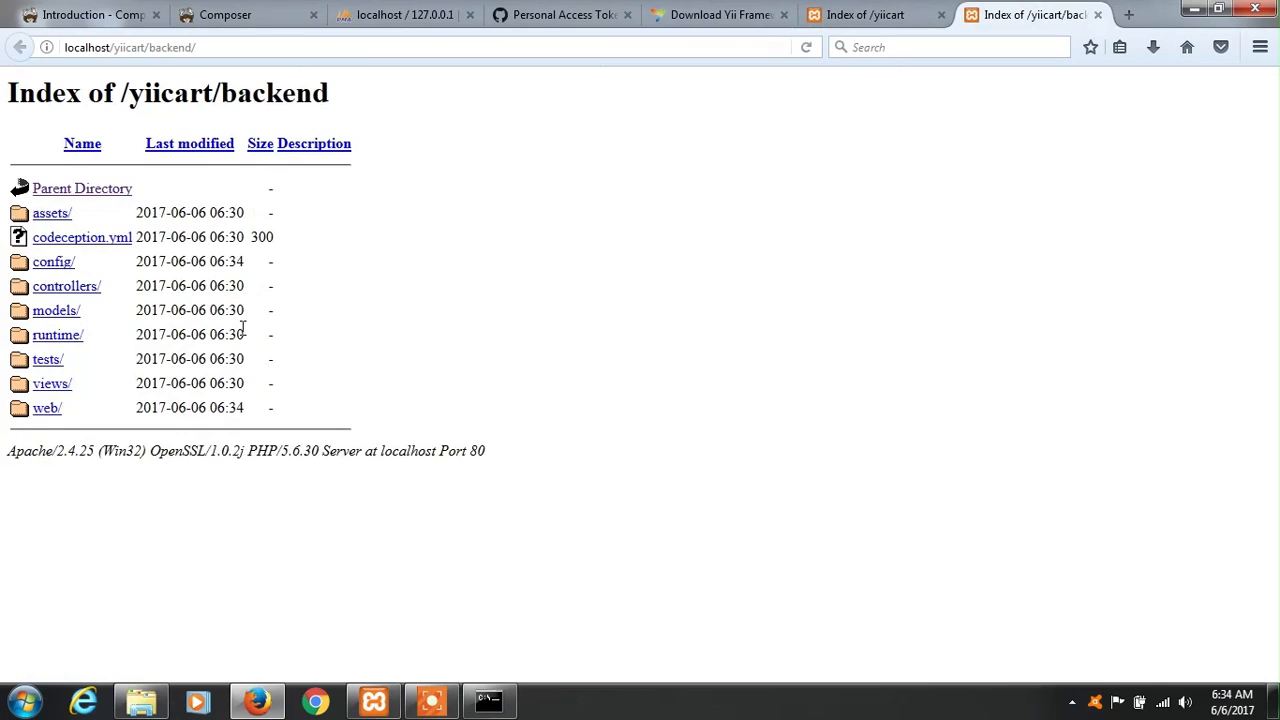
left_click(47, 408)
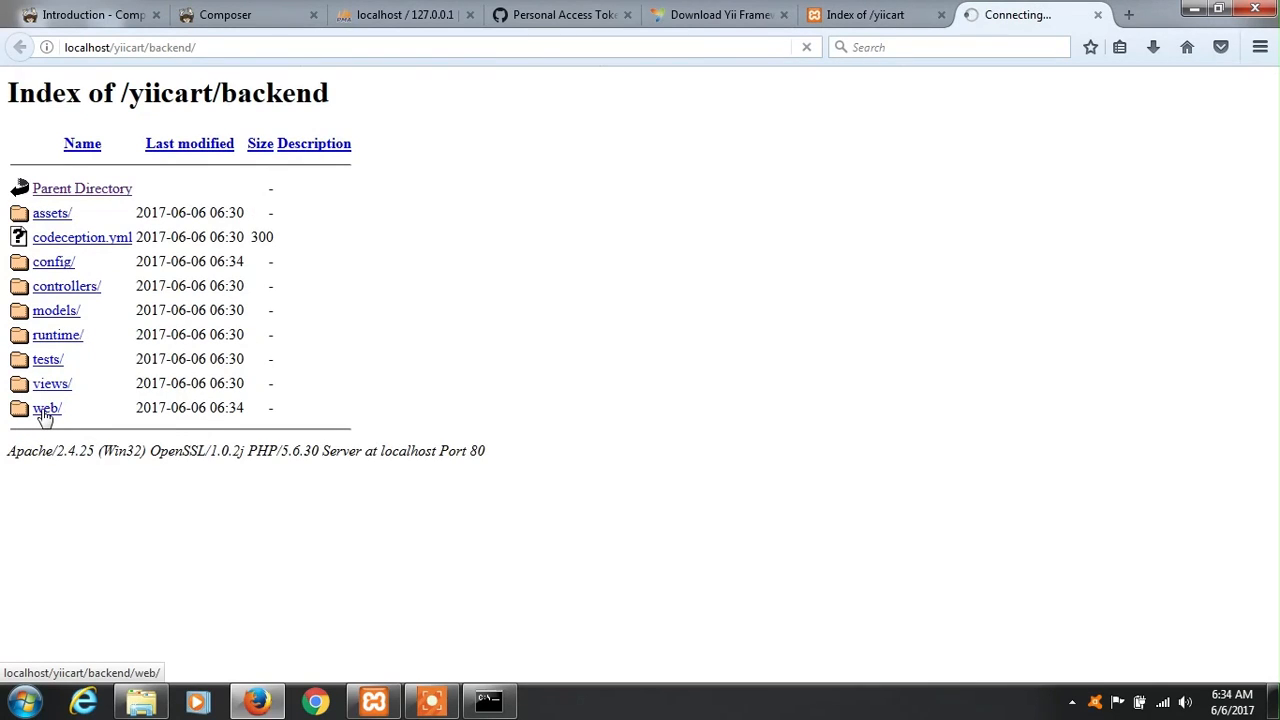
left_click(47, 407)
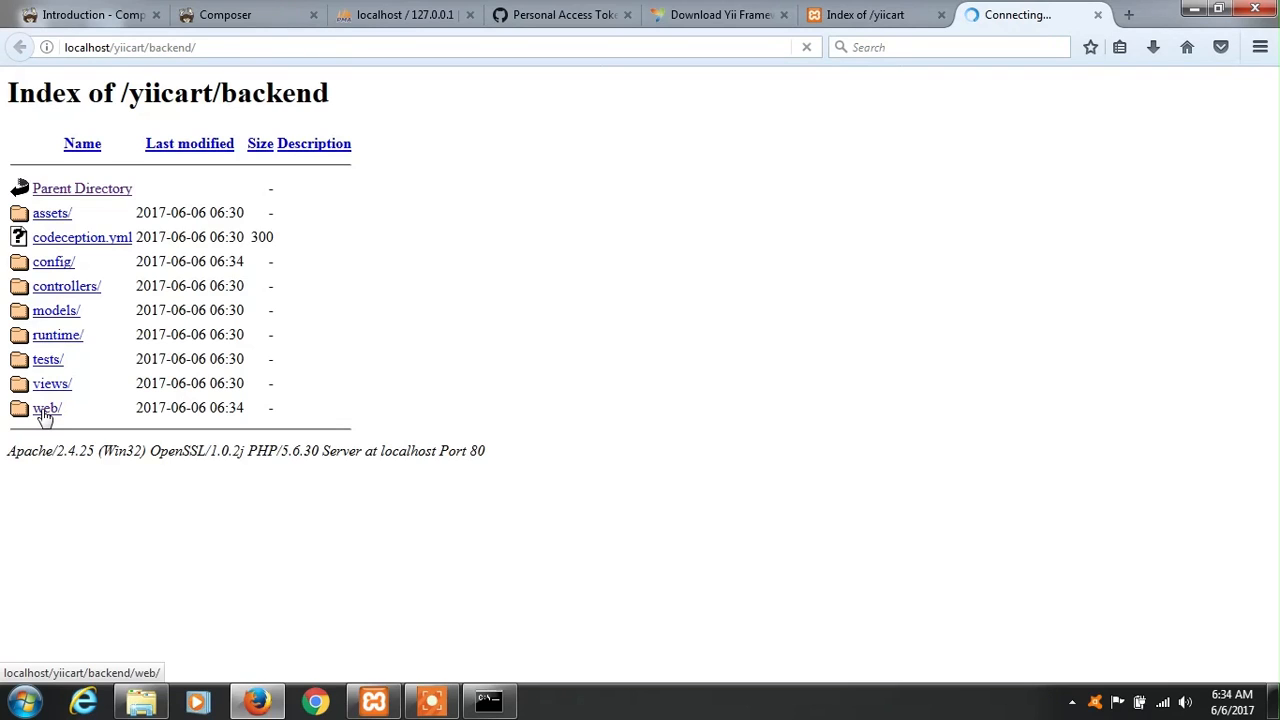
left_click(47, 408)
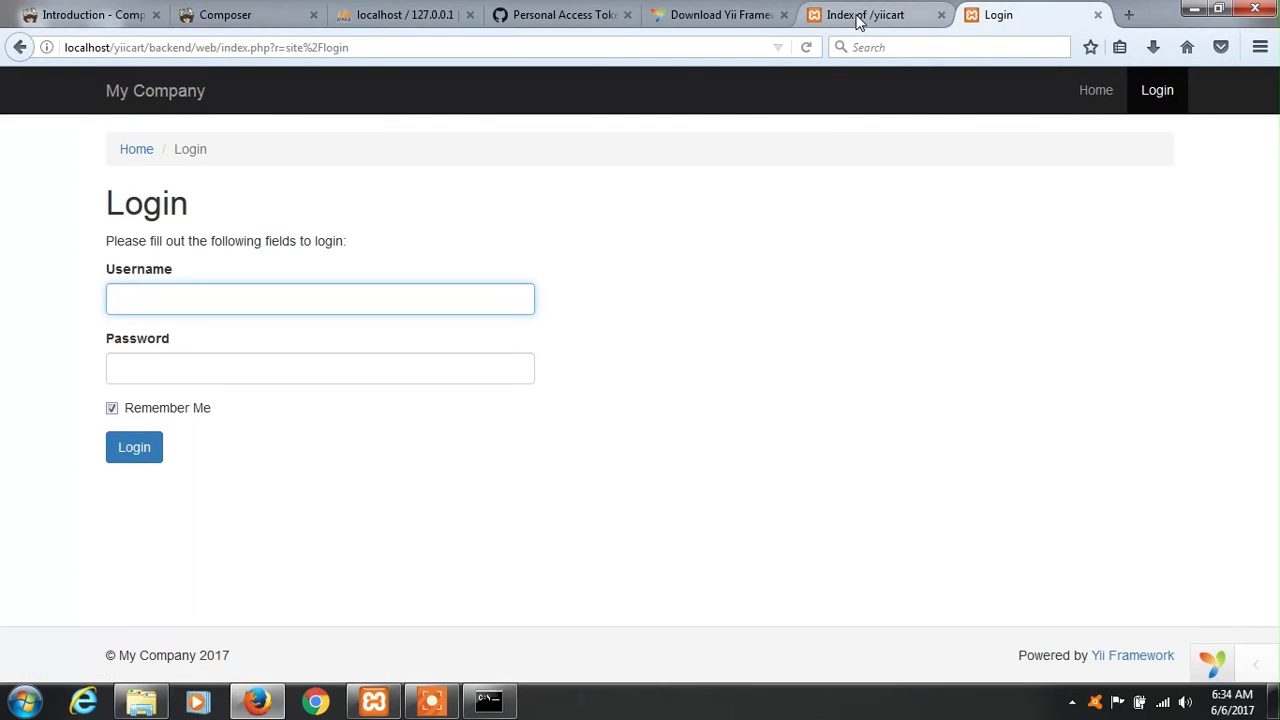
Load the frontend/web home page, then view its About and Contact pages.
left_click(865, 14)
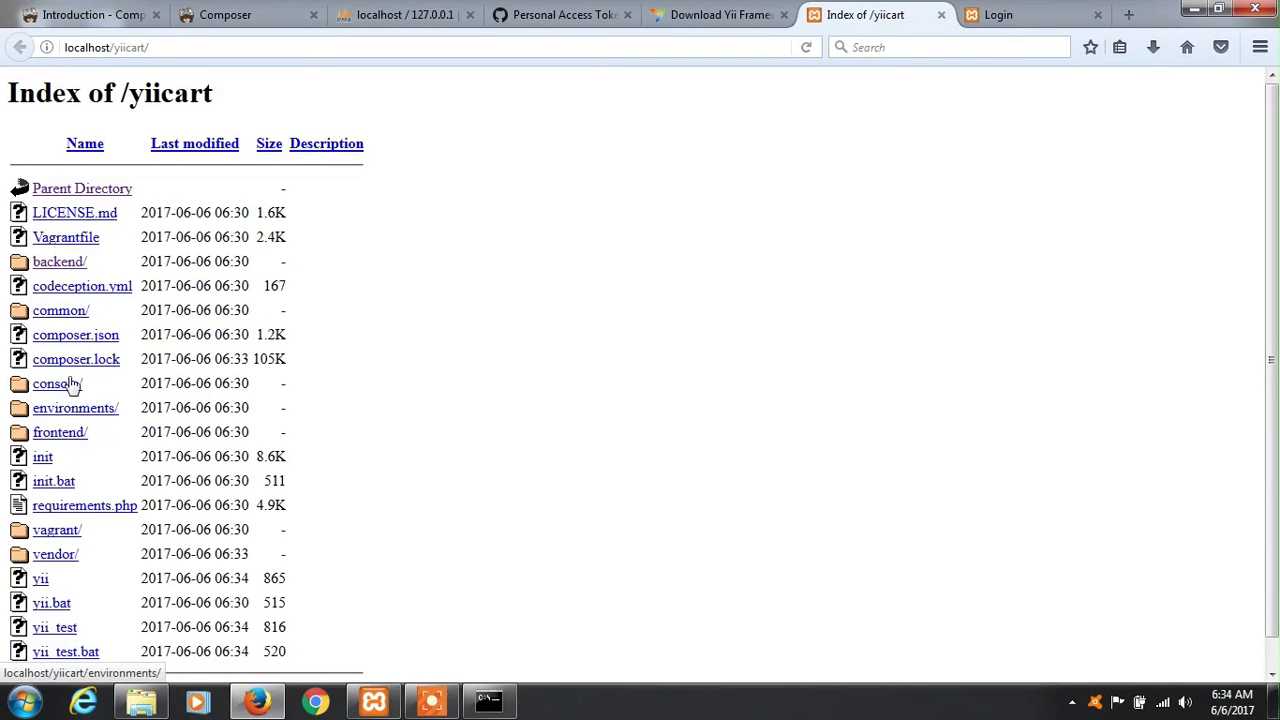
left_click(59, 432)
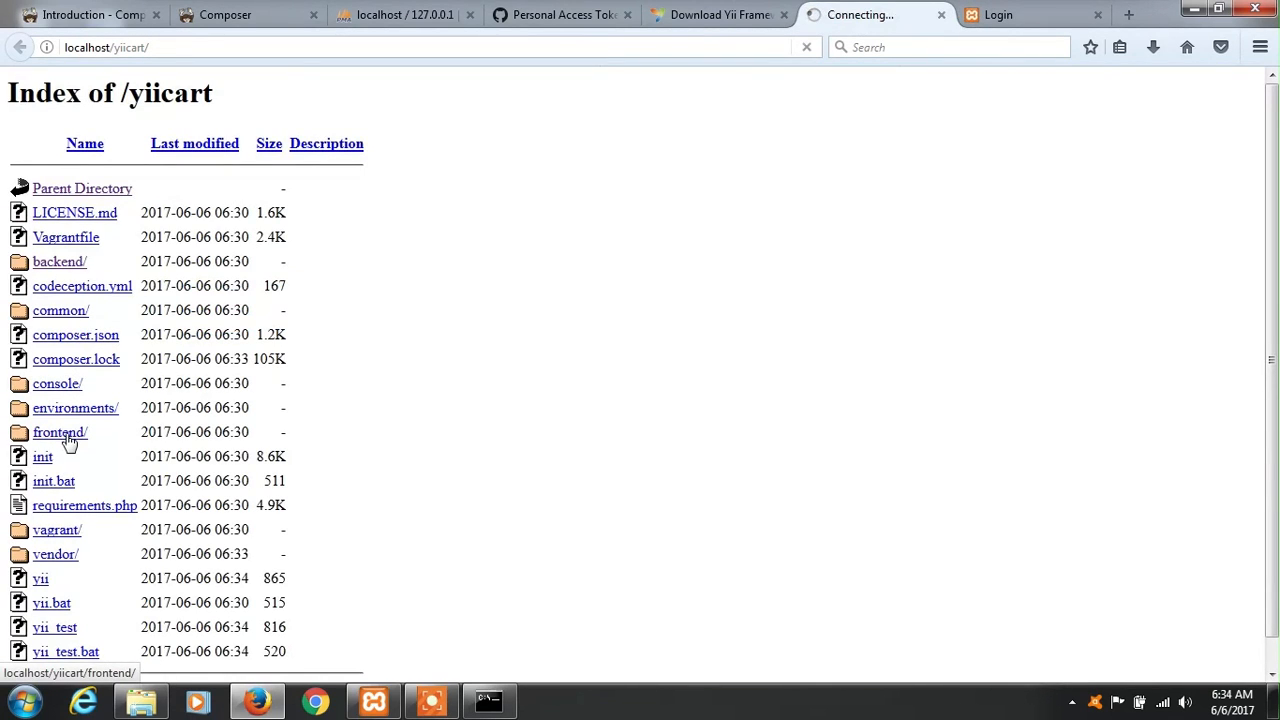
left_click(59, 431)
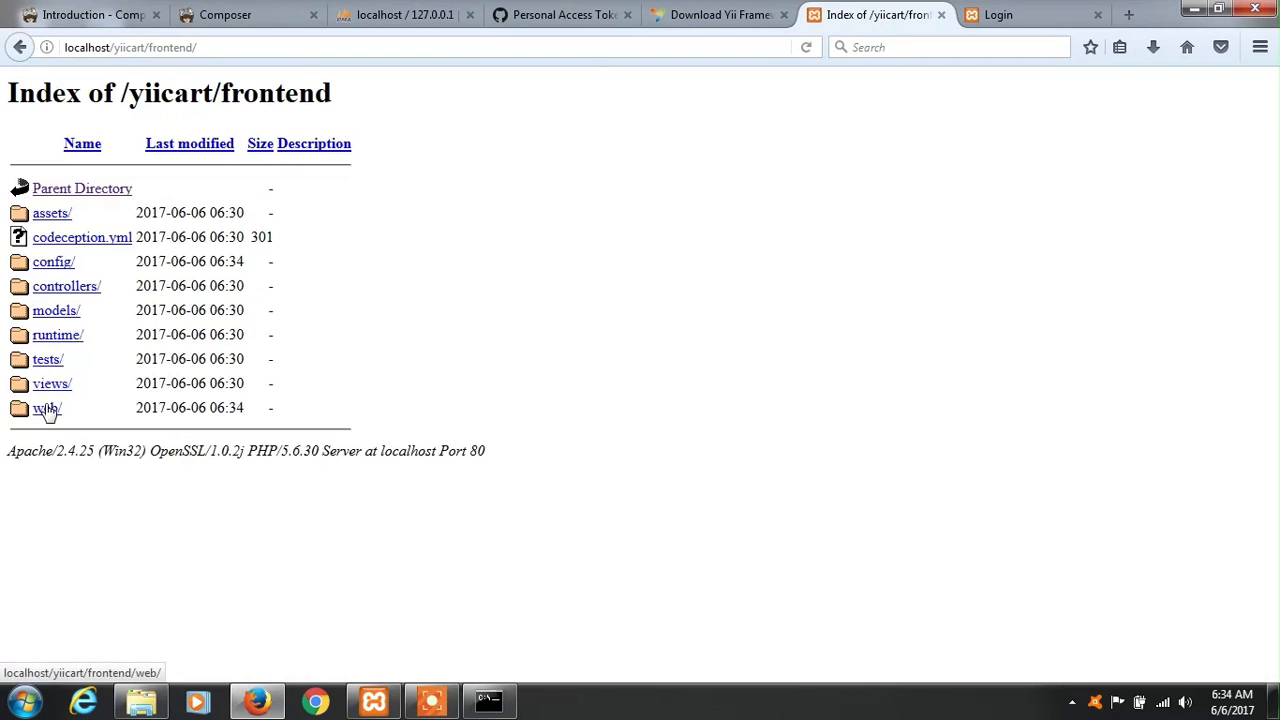
left_click(47, 408)
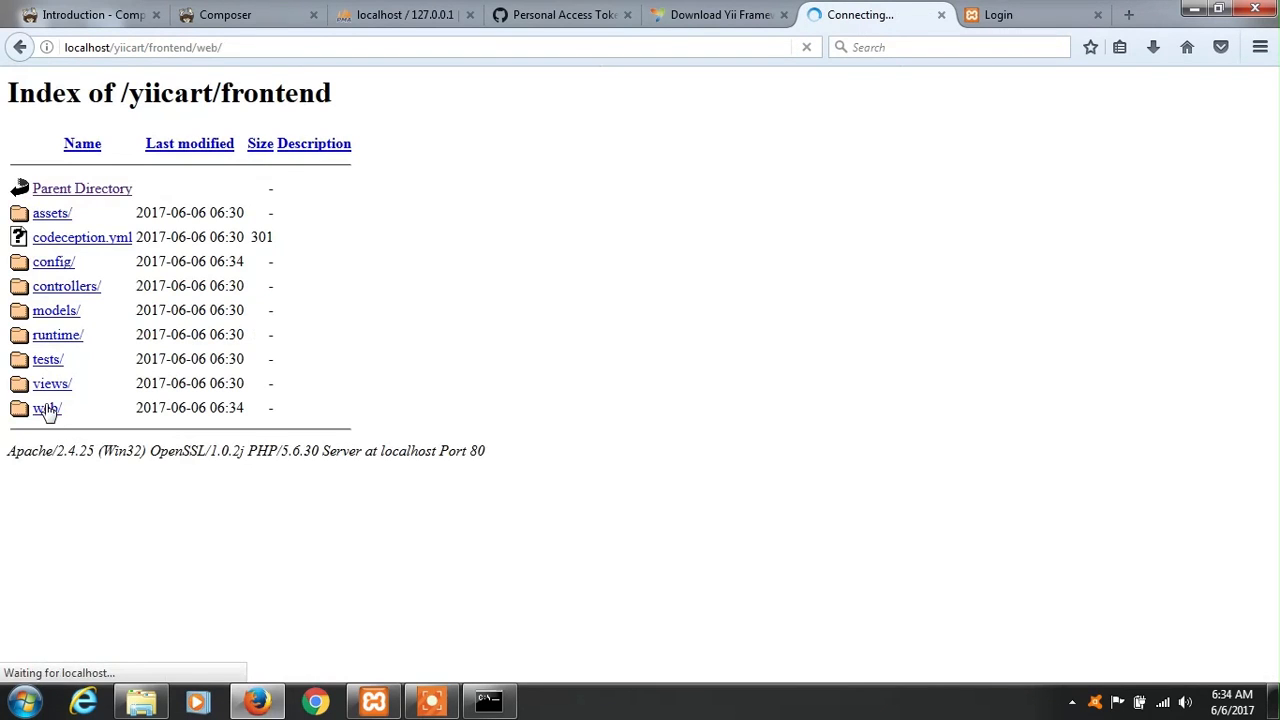
left_click(47, 408)
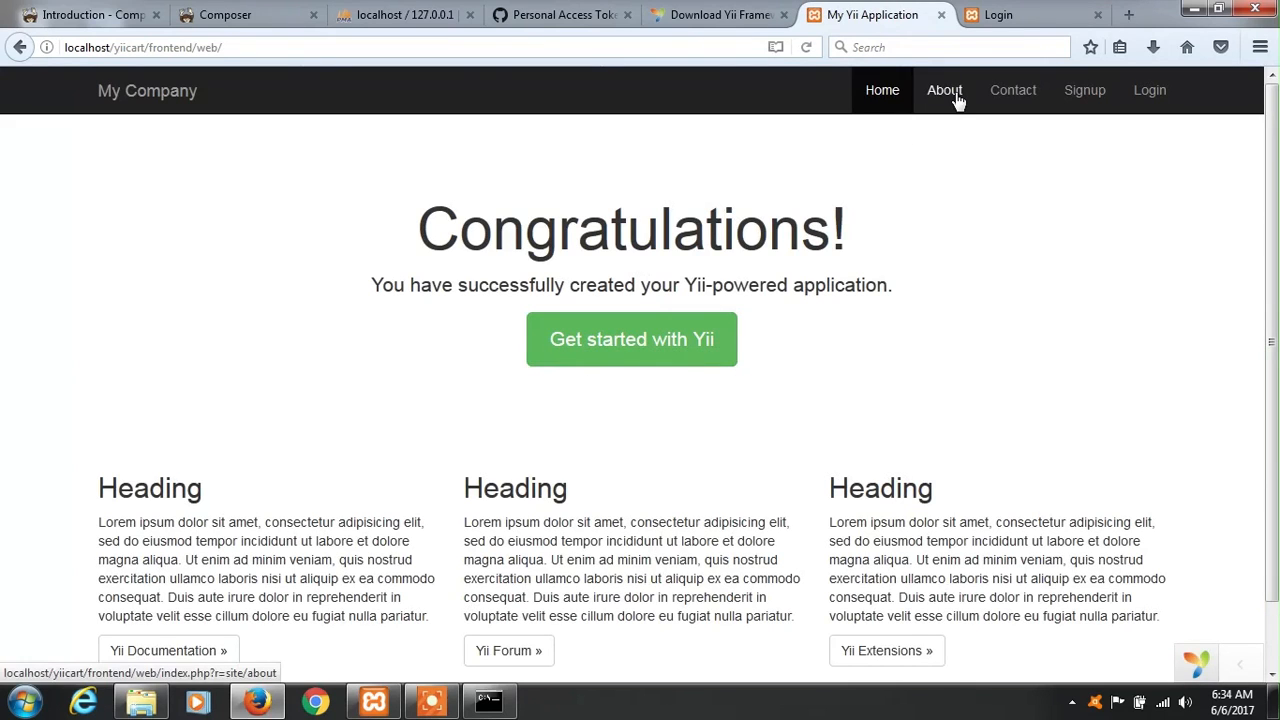
left_click(945, 90)
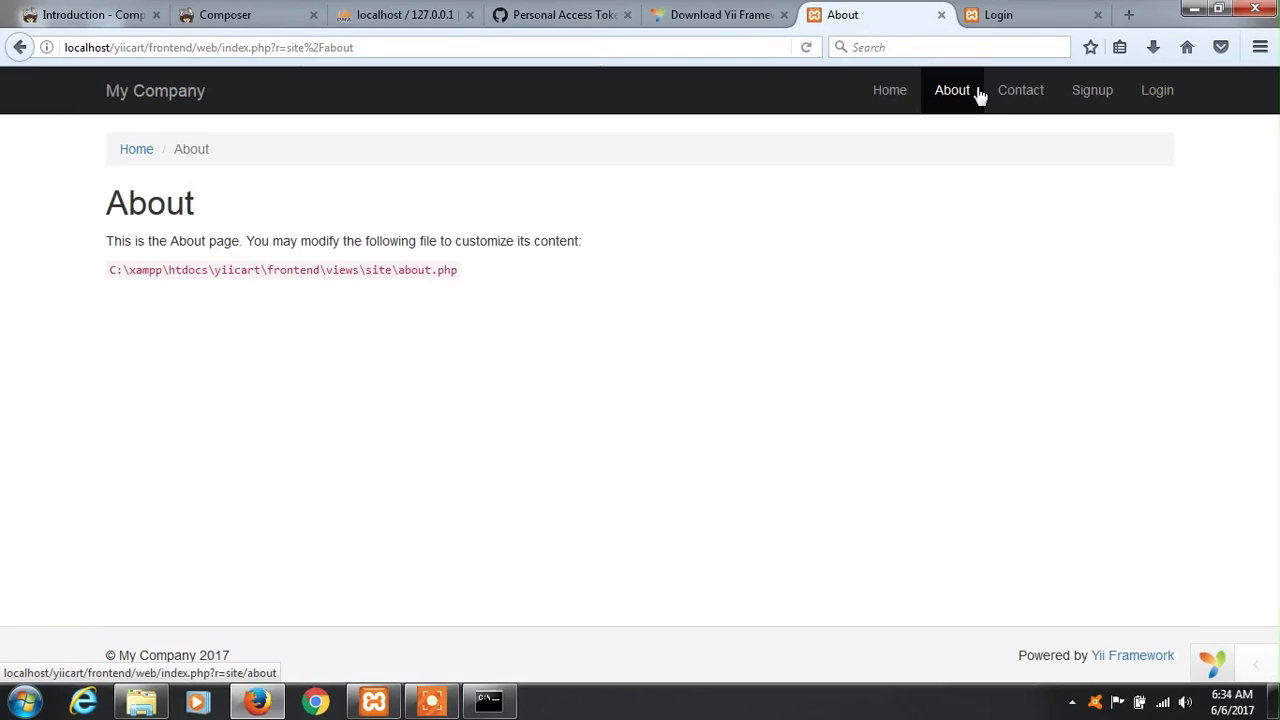
left_click(1013, 90)
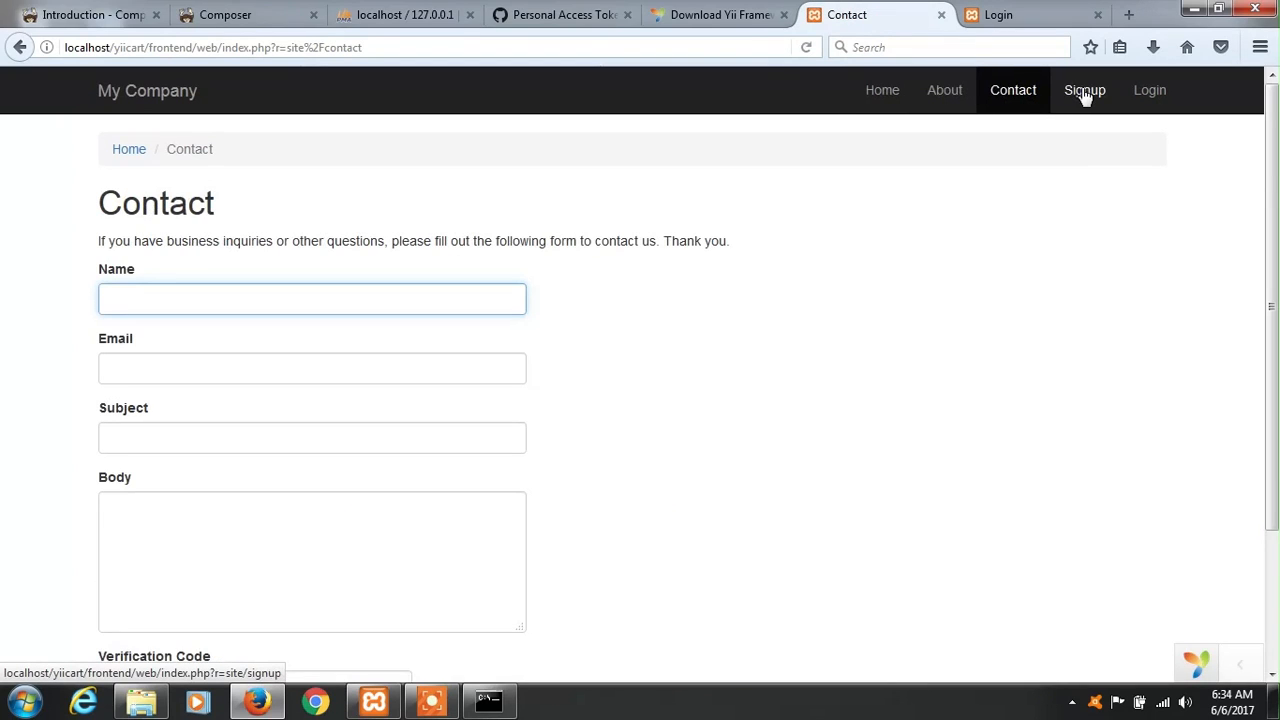